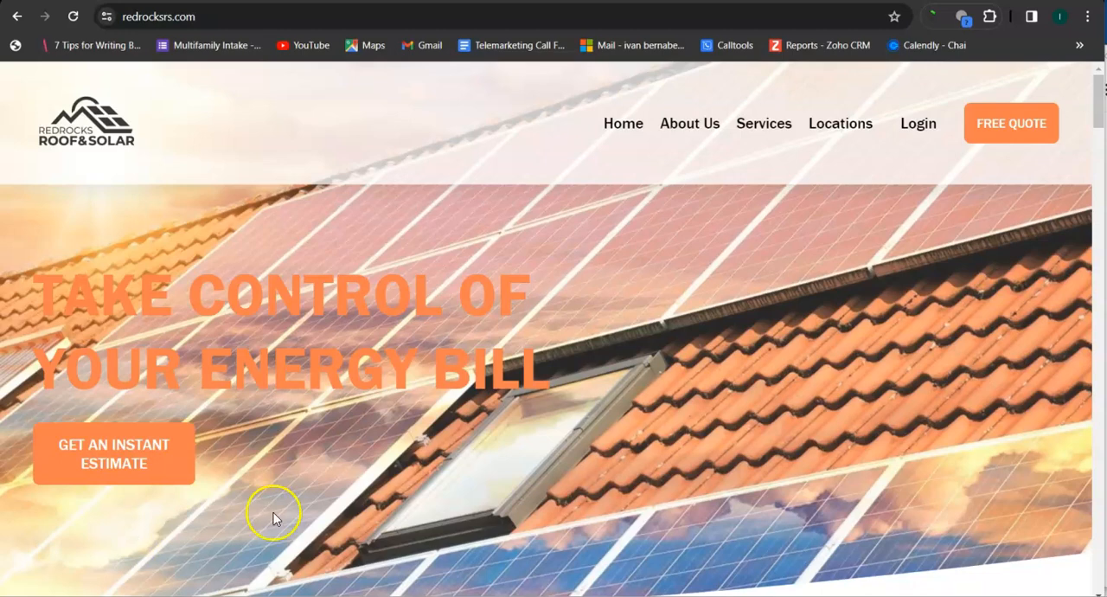
{"action": "mouse_move", "coordinate": [387, 391]}
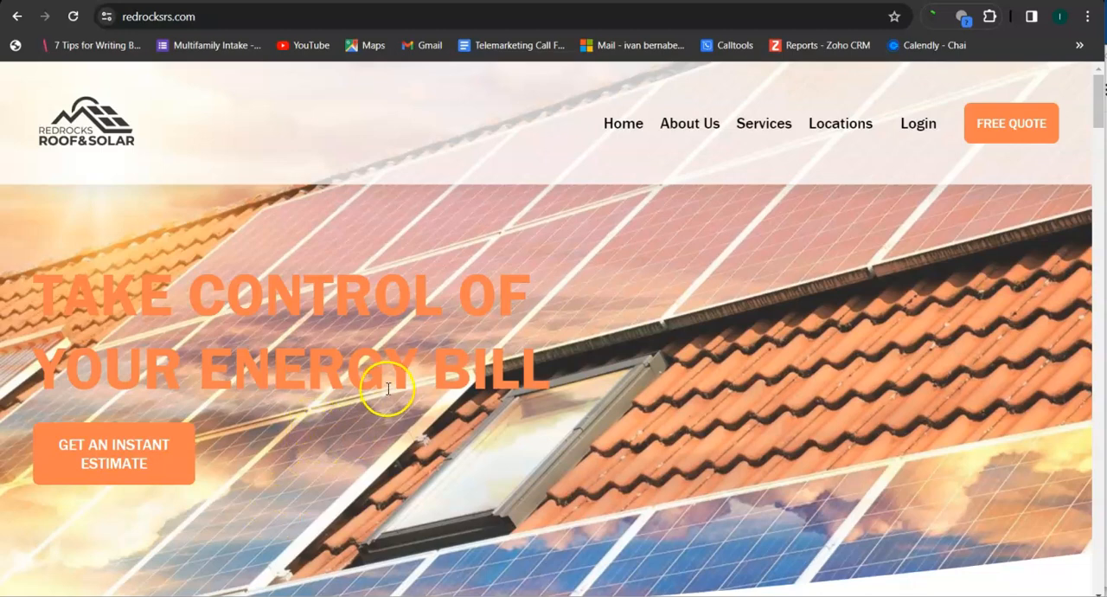
{"action": "mouse_move", "coordinate": [620, 283]}
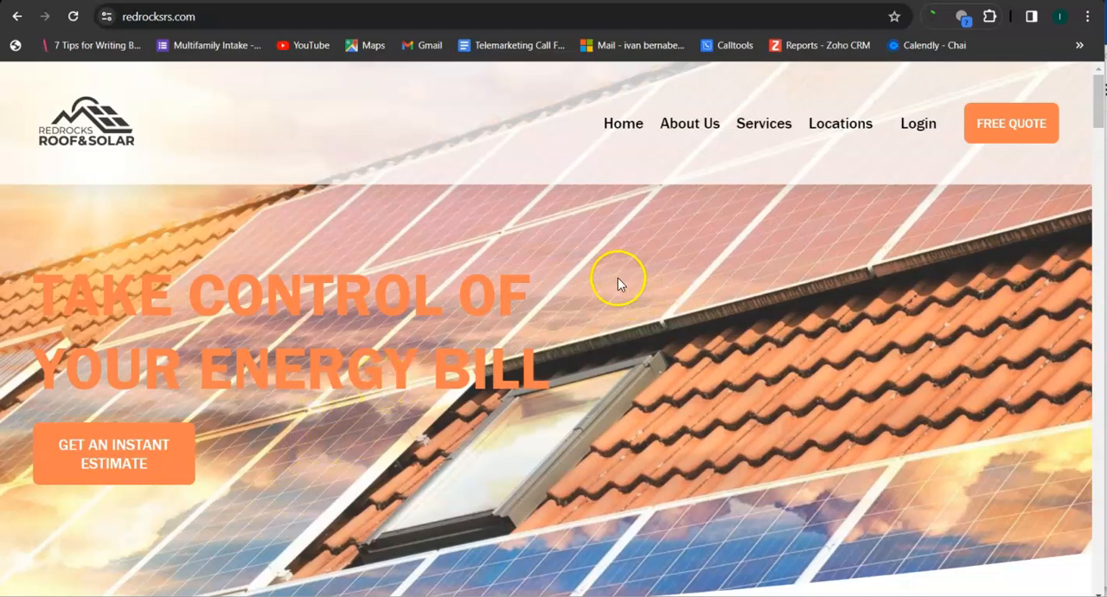
{"action": "mouse_move", "coordinate": [313, 169]}
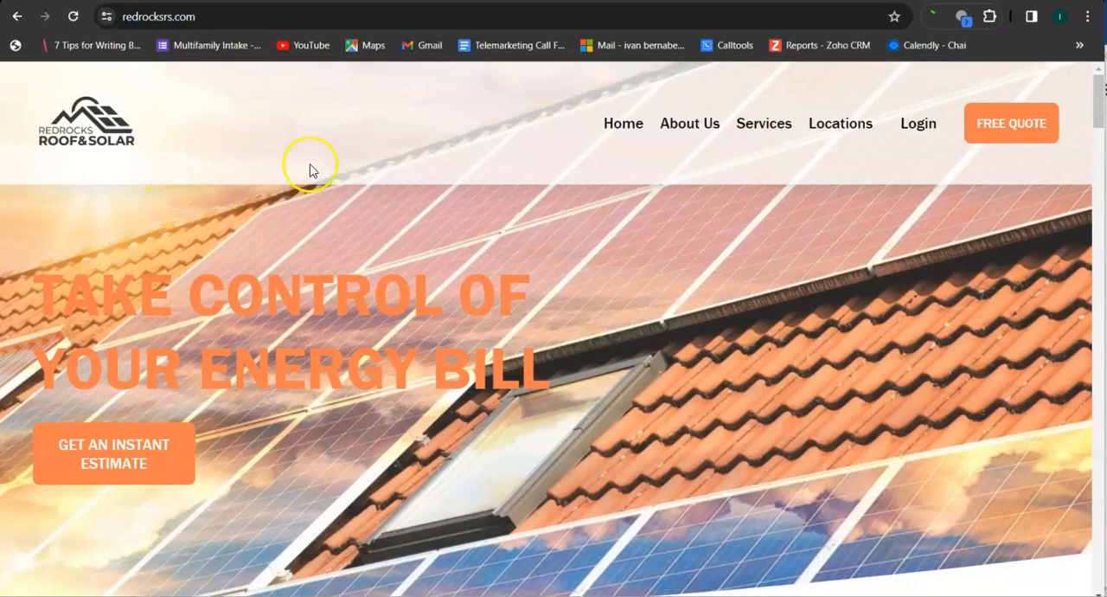
Step: Review the Redrocks homepage count of 484 words and 2,941 characters, then clear WordCounter
{"action": "scroll", "scroll_direction": "down", "scroll_amount": 3}
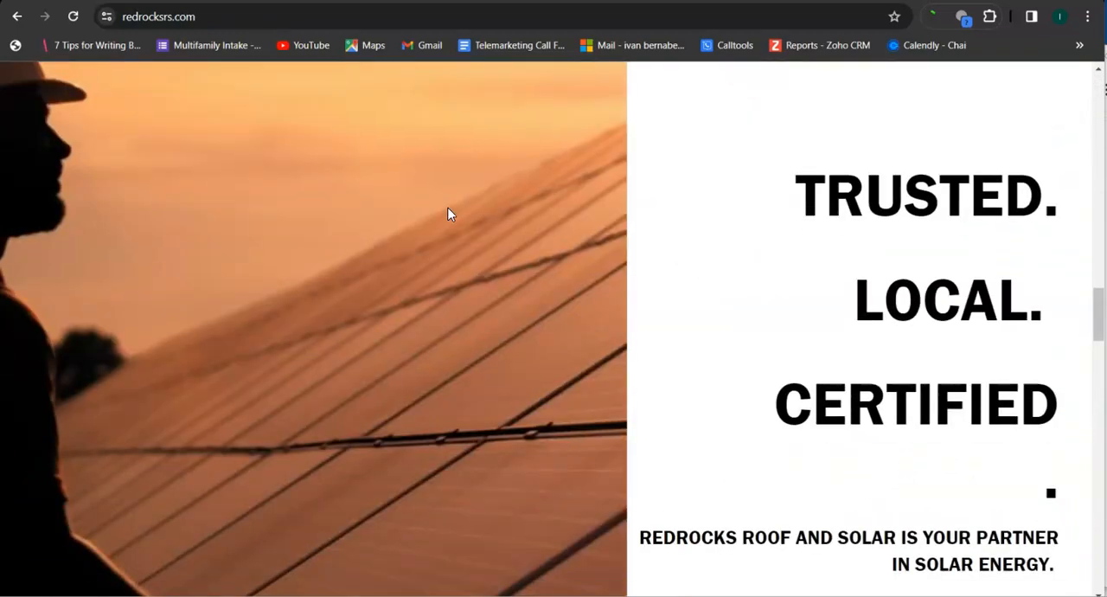
{"action": "scroll", "scroll_direction": "down", "scroll_amount": 3}
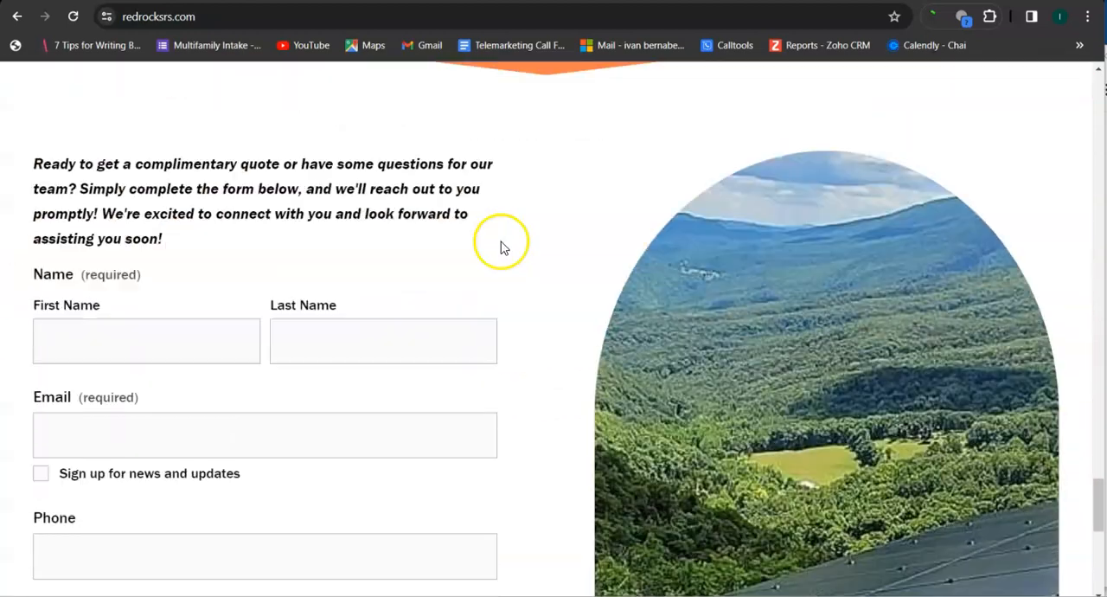
{"action": "scroll", "scroll_direction": "down", "scroll_amount": 3}
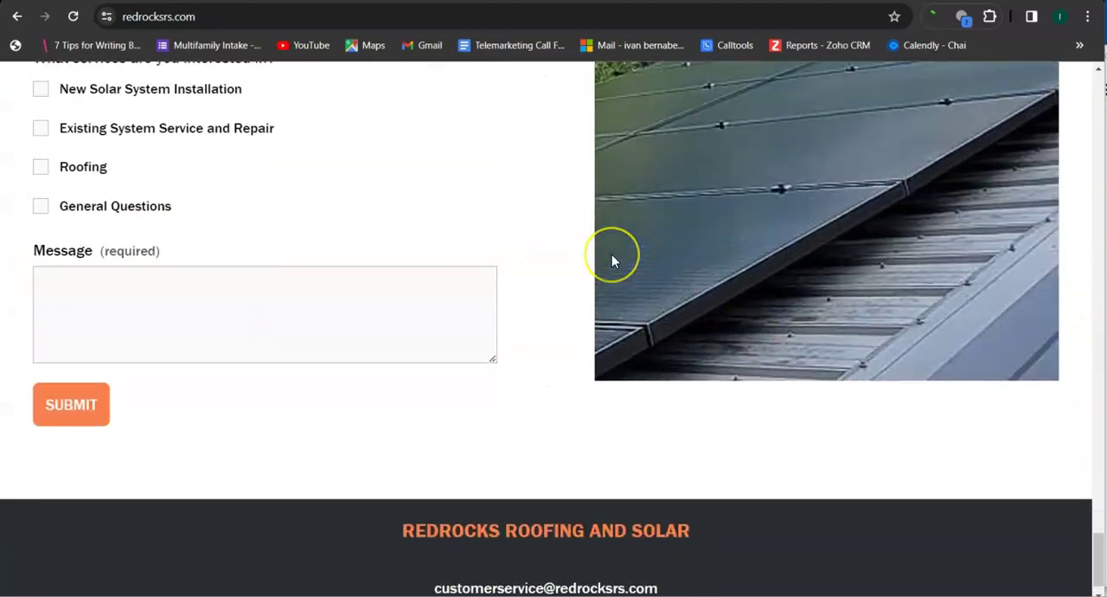
{"action": "scroll", "scroll_direction": "up", "scroll_amount": 3}
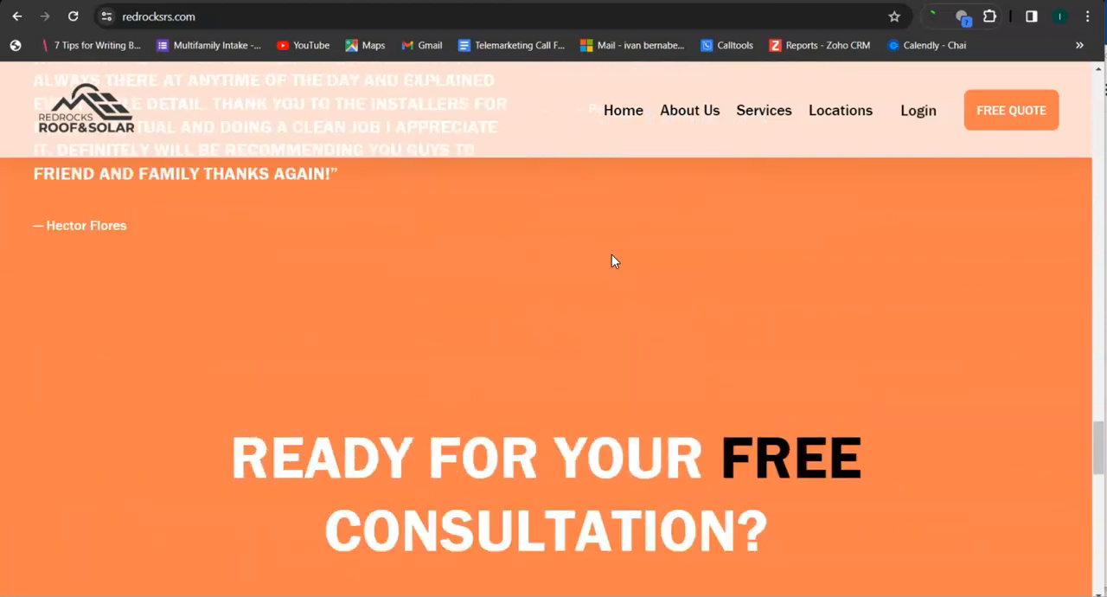
{"action": "scroll", "scroll_direction": "up", "scroll_amount": 3}
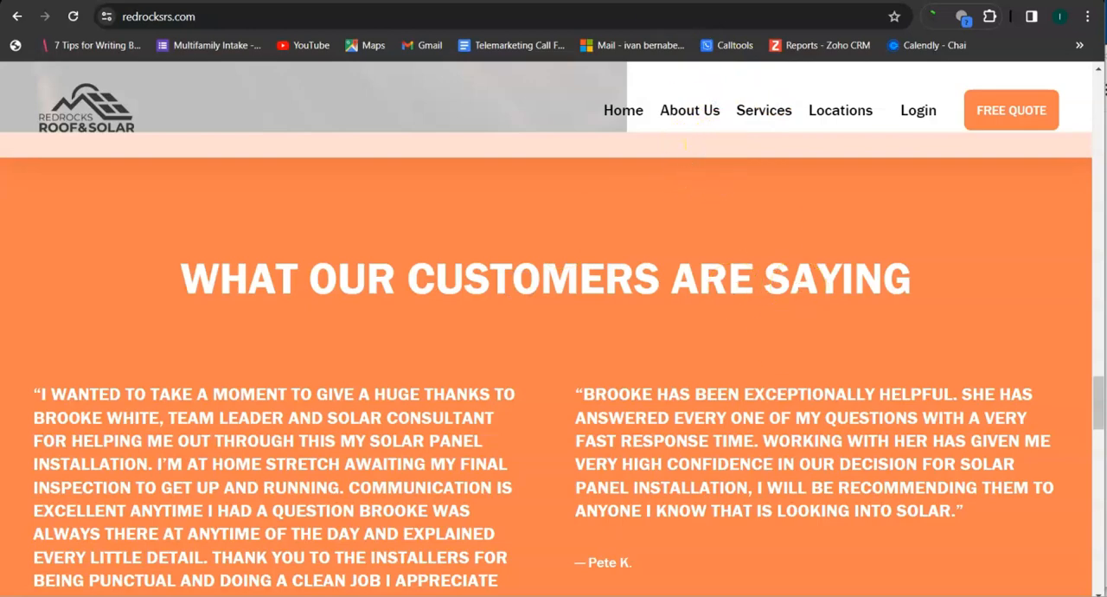
{"action": "scroll", "scroll_direction": "up", "scroll_amount": 3}
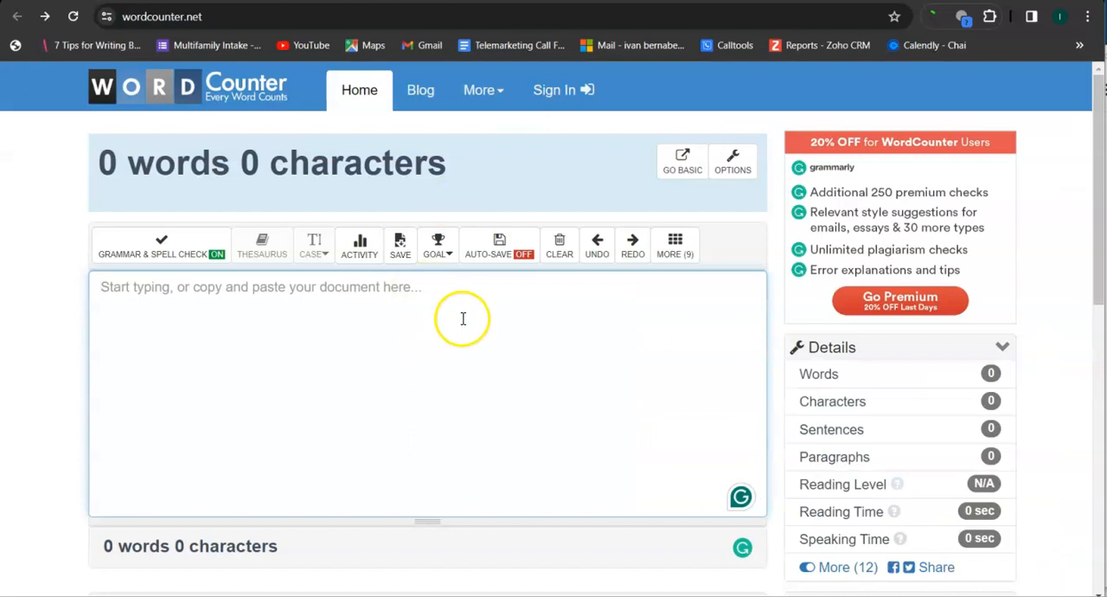
{"action": "scroll", "scroll_direction": "down", "scroll_amount": 3}
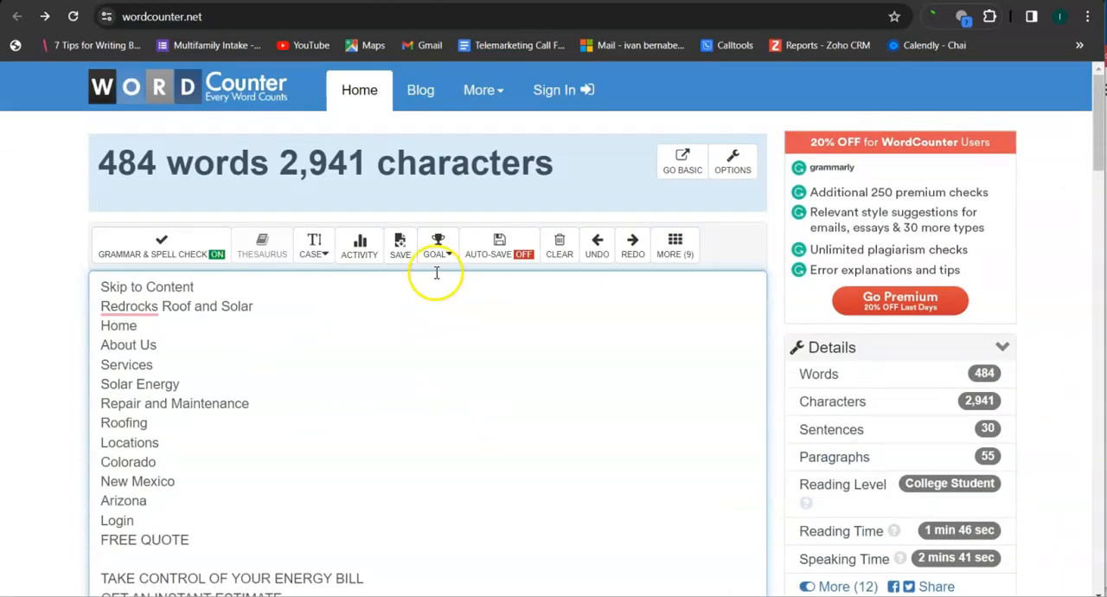
{"action": "mouse_move", "coordinate": [468, 286]}
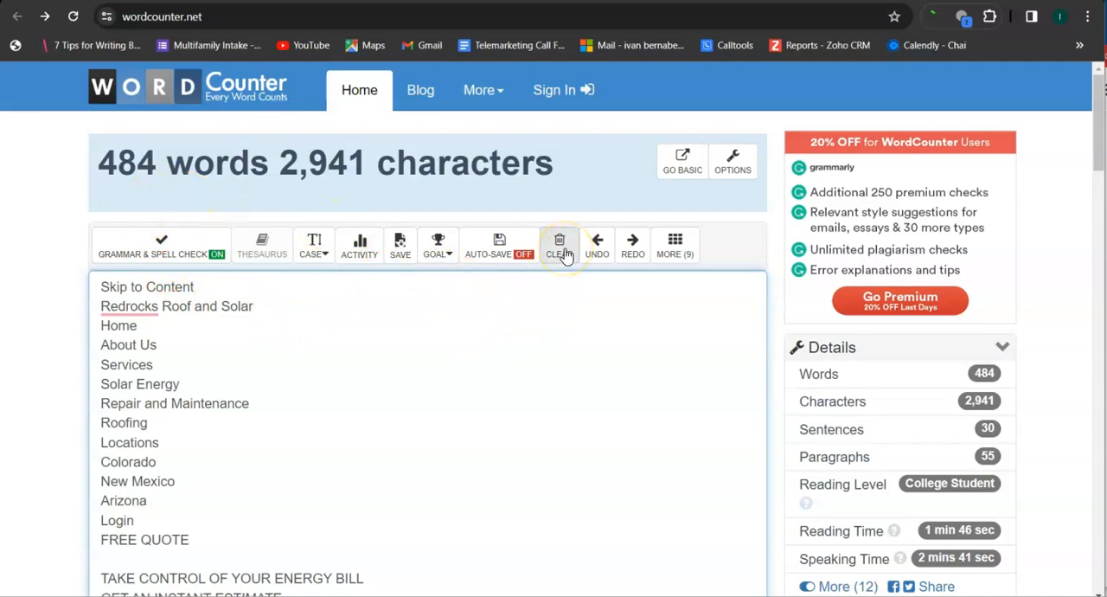
{"action": "left_click", "coordinate": [559, 240]}
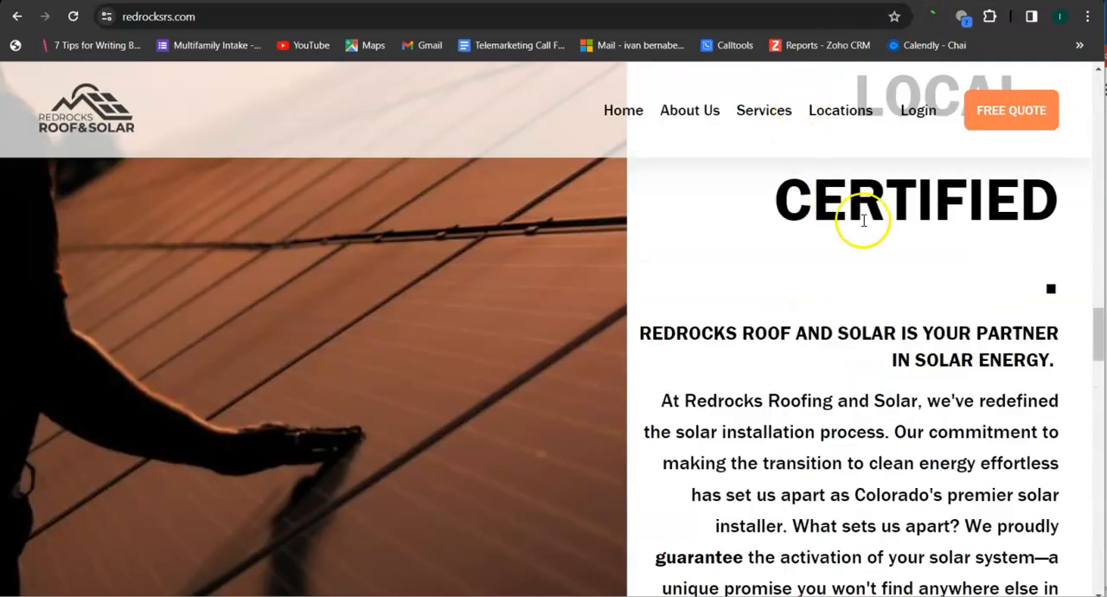
{"action": "mouse_move", "coordinate": [815, 252]}
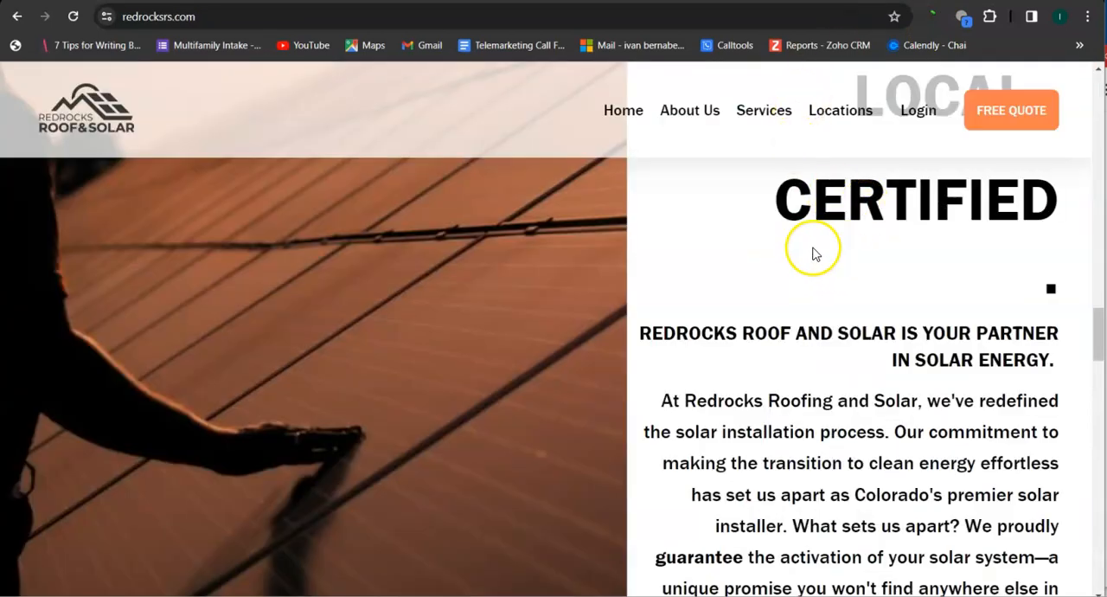
{"action": "left_click_drag", "start_coordinate": [679, 334], "coordinate": [896, 536]}
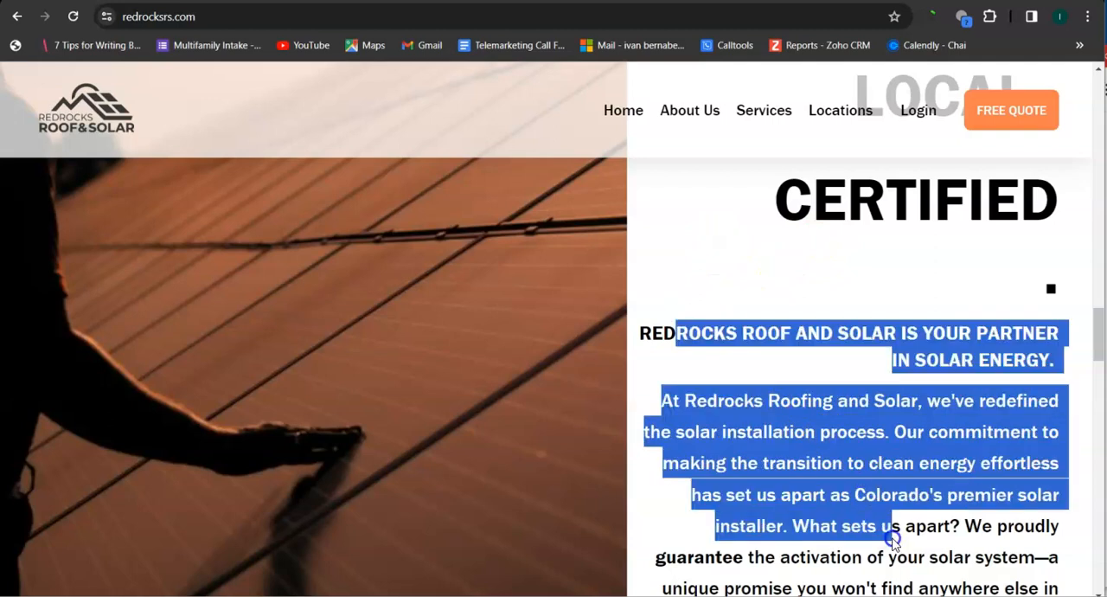
{"action": "left_click", "coordinate": [821, 384]}
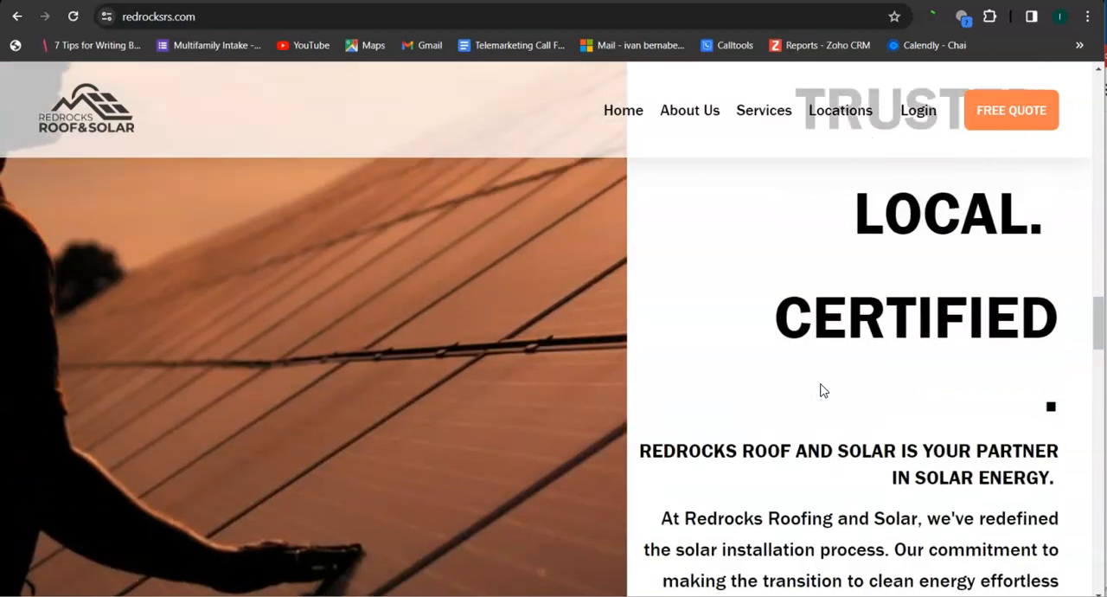
{"action": "scroll", "scroll_direction": "down", "scroll_amount": 3}
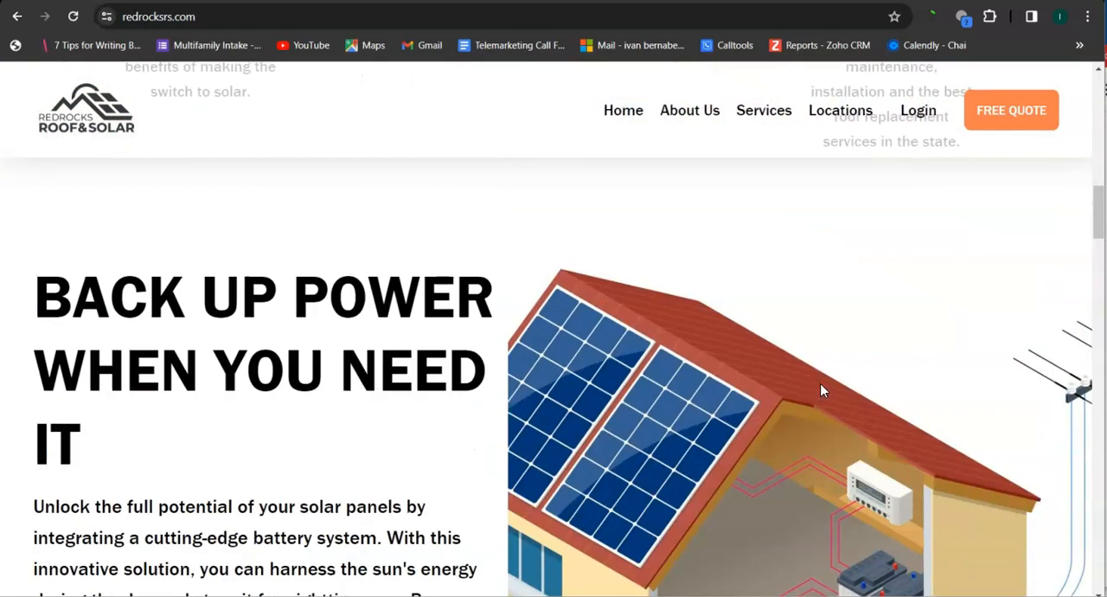
{"action": "scroll", "scroll_direction": "down", "scroll_amount": 3}
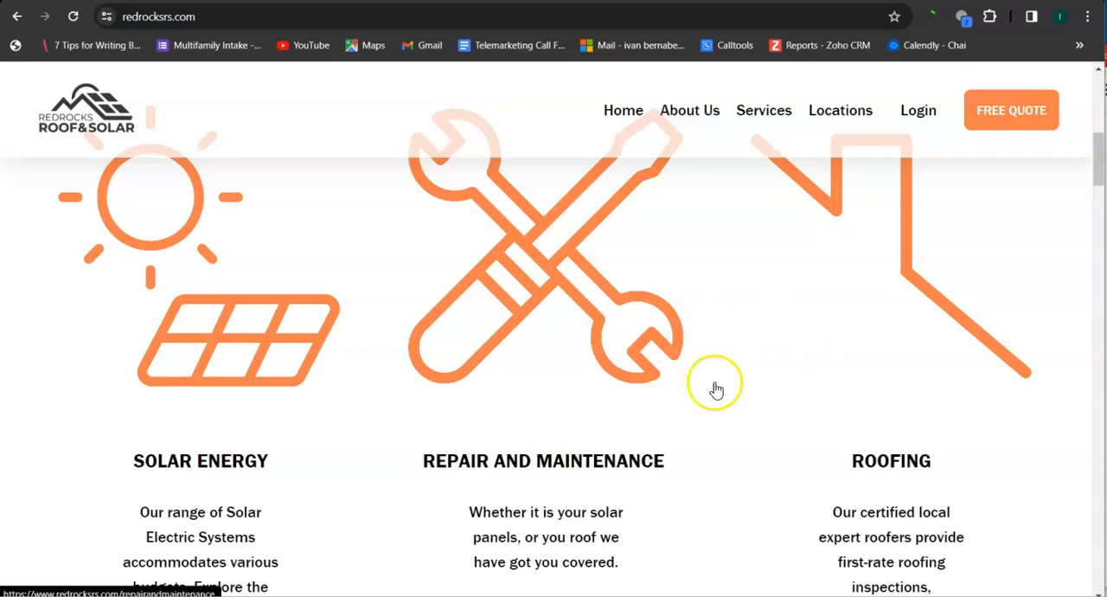
{"action": "scroll", "scroll_direction": "down", "scroll_amount": 3}
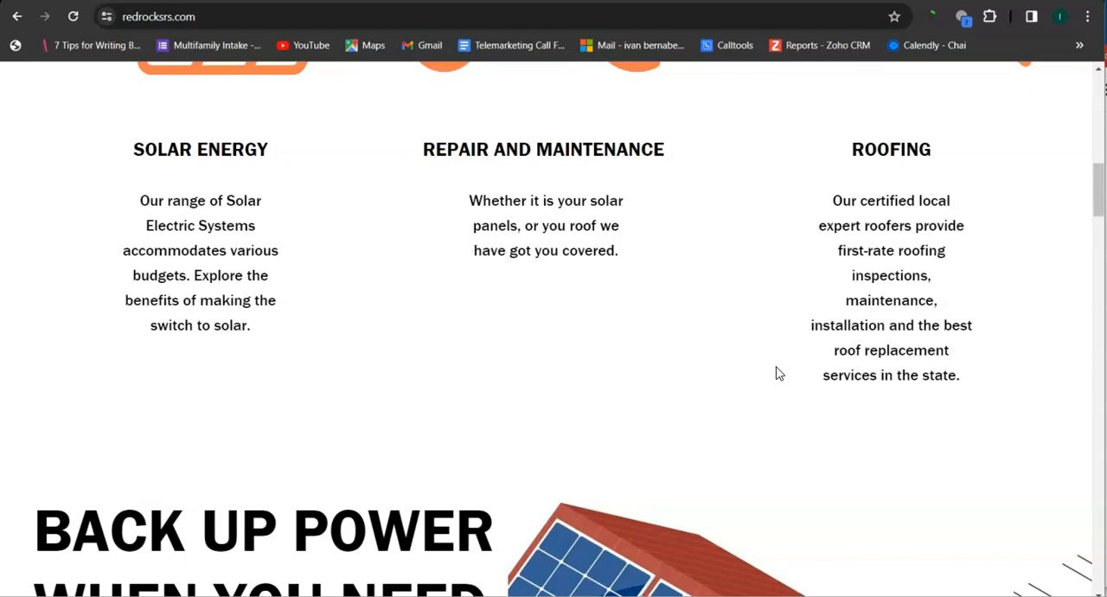
{"action": "scroll", "scroll_direction": "down", "scroll_amount": 3}
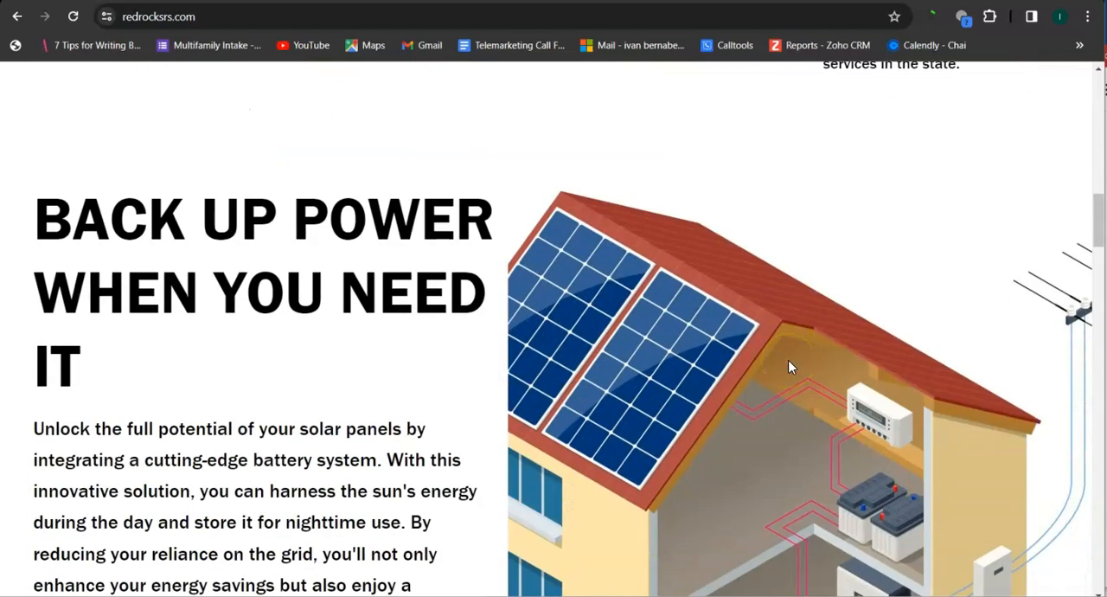
{"action": "scroll", "scroll_direction": "down", "scroll_amount": 3}
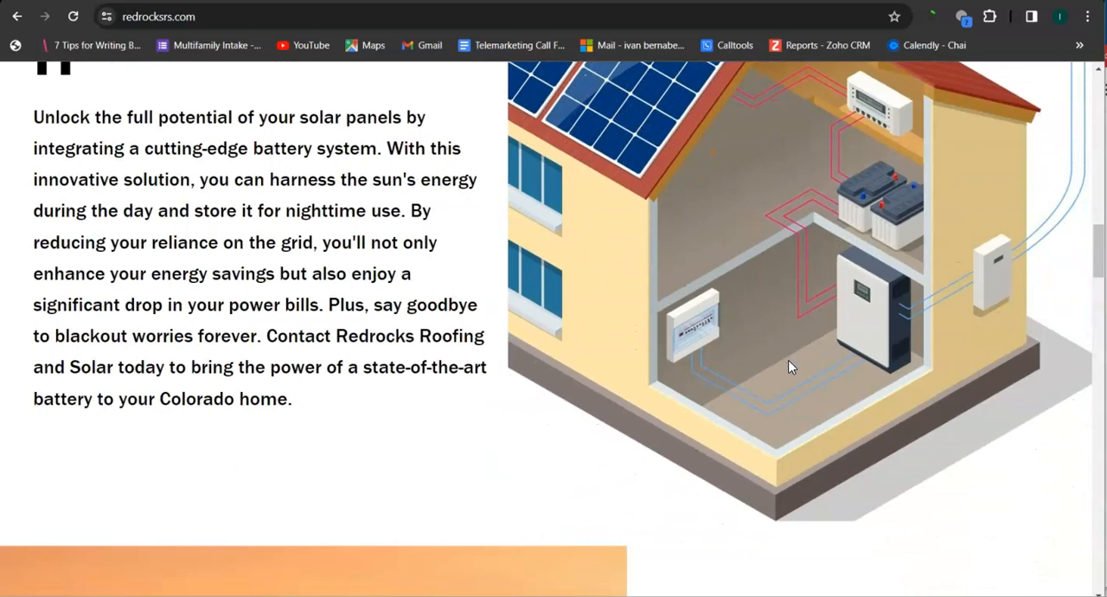
{"action": "scroll", "scroll_direction": "down", "scroll_amount": 3}
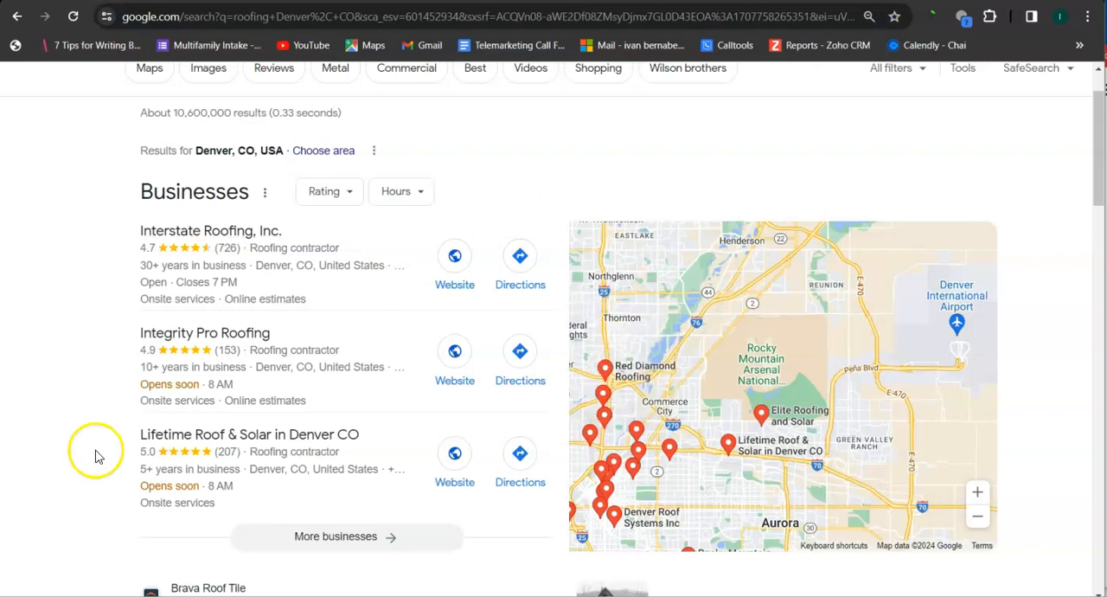
{"action": "mouse_move", "coordinate": [206, 353]}
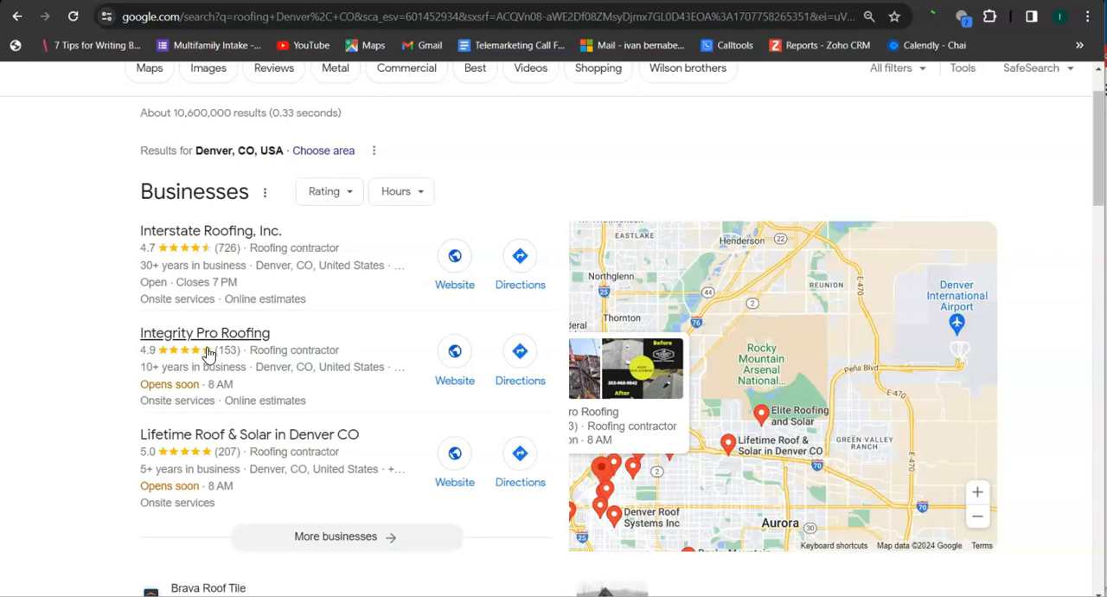
{"action": "mouse_move", "coordinate": [70, 275]}
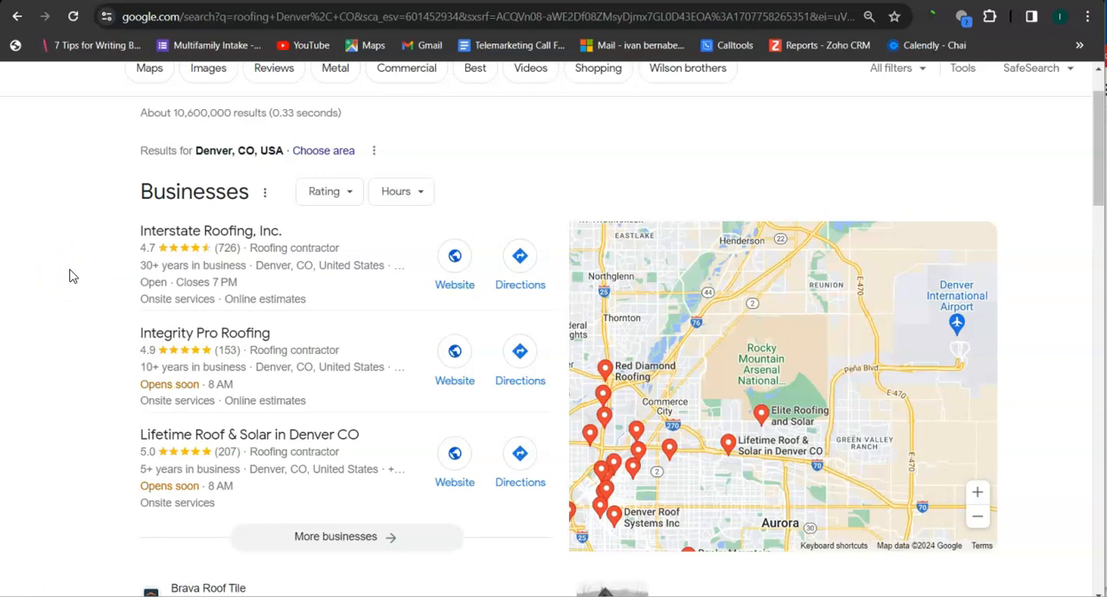
{"action": "mouse_move", "coordinate": [76, 275]}
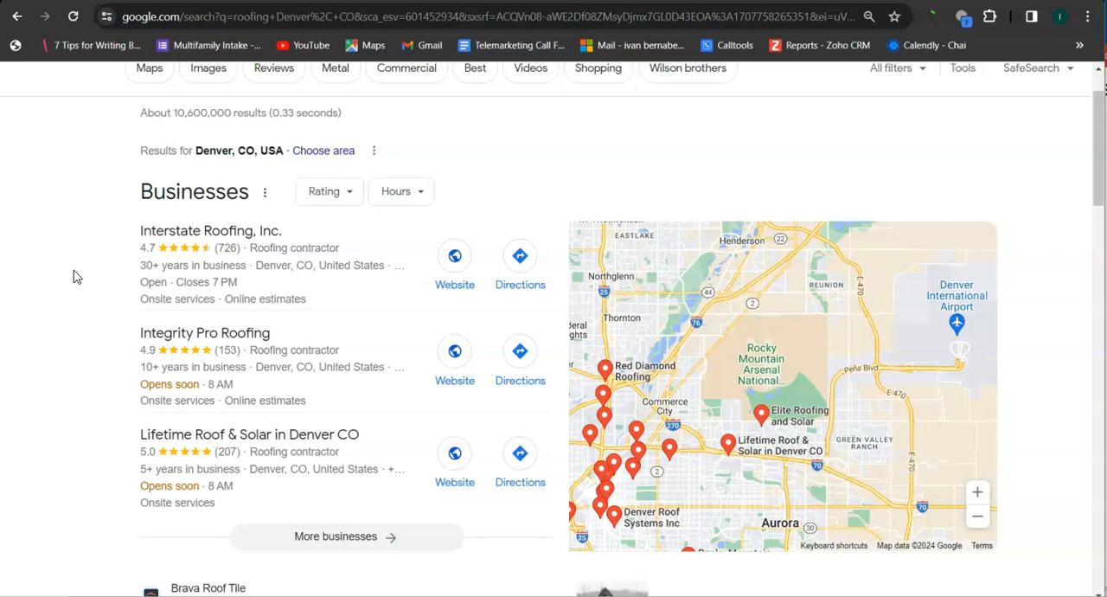
Step: Scroll past the Denver Businesses map pack to the organic roofing company results
{"action": "scroll", "scroll_direction": "down", "scroll_amount": 3}
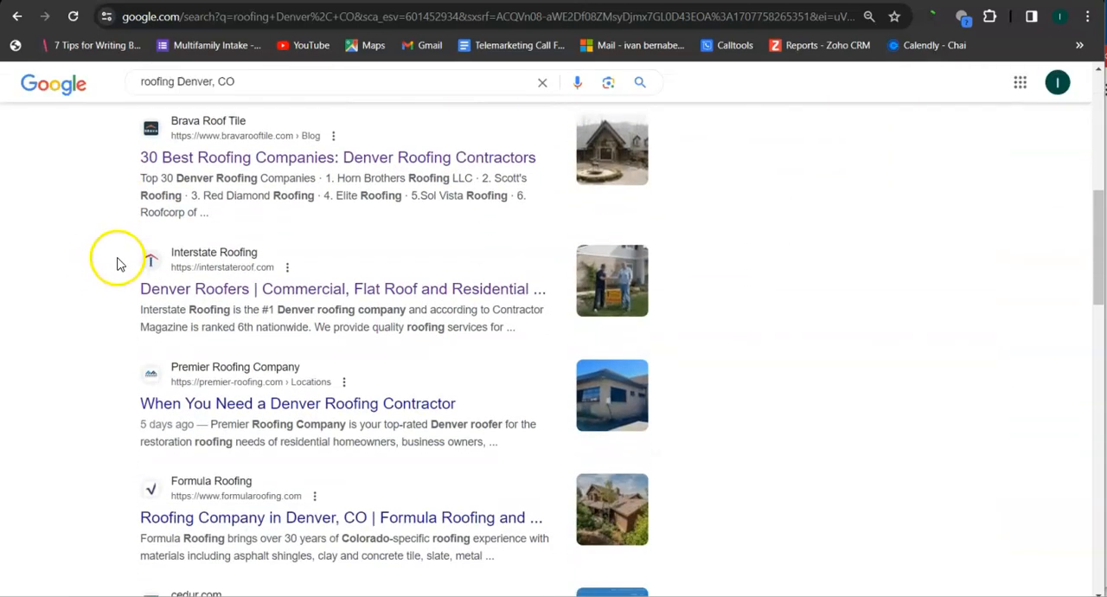
Step: Open Interstate Roofing's result 'Denver Roofers | Commercial, Flat Roof and Residential'
{"action": "key", "text": "ctrl+a"}
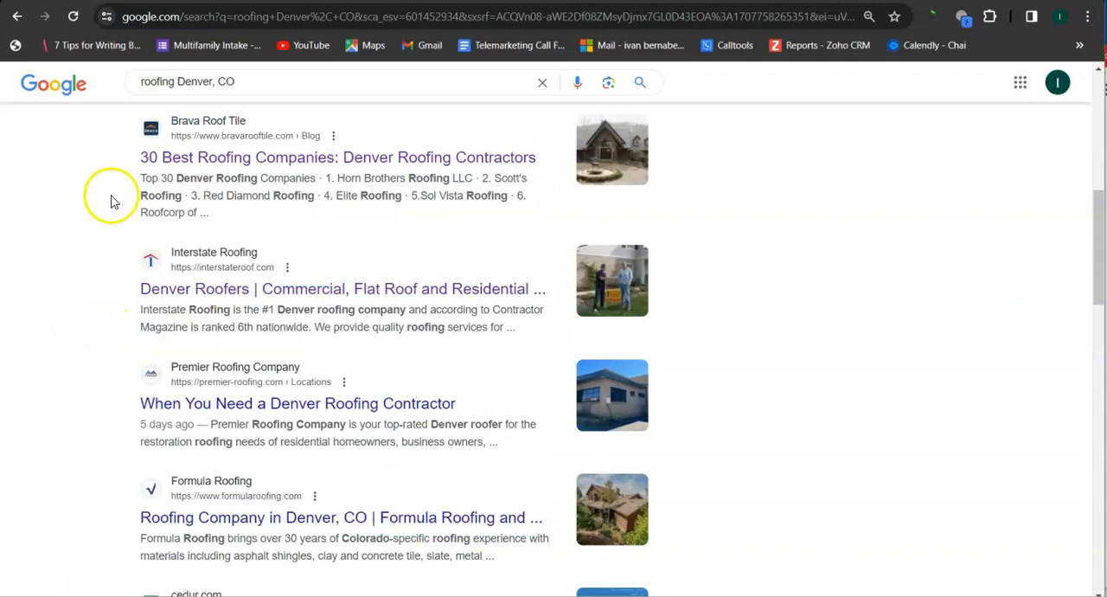
{"action": "mouse_move", "coordinate": [244, 226]}
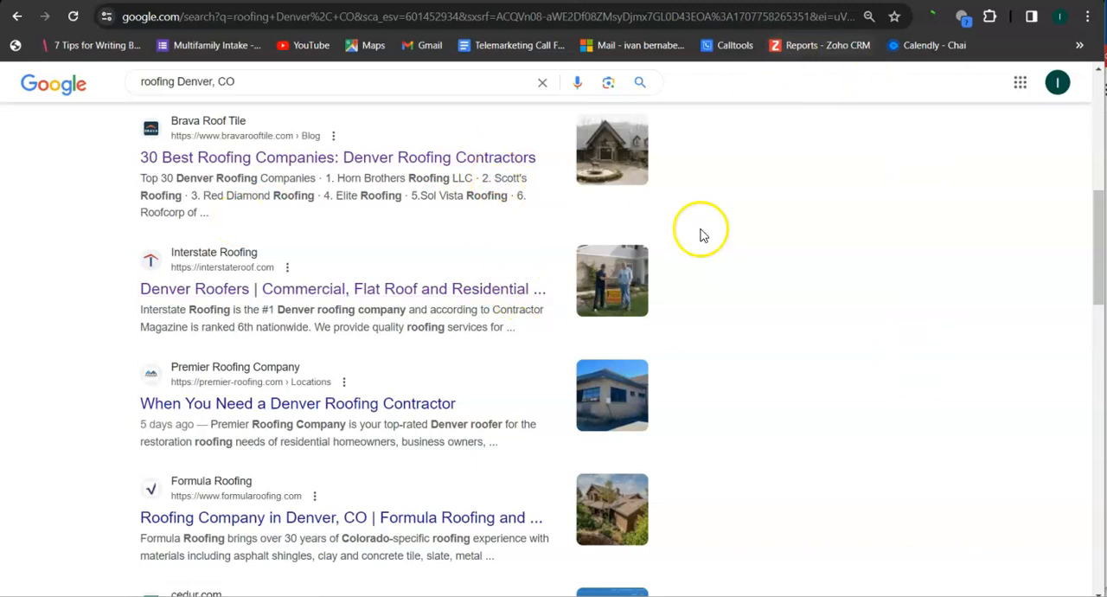
{"action": "mouse_move", "coordinate": [195, 338]}
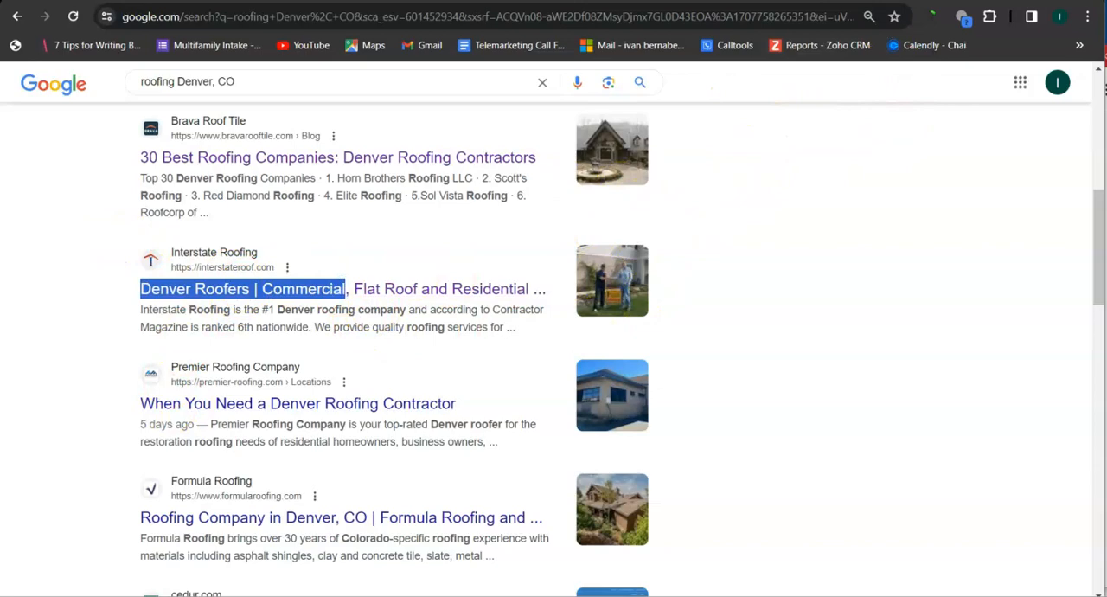
{"action": "left_click", "coordinate": [242, 288]}
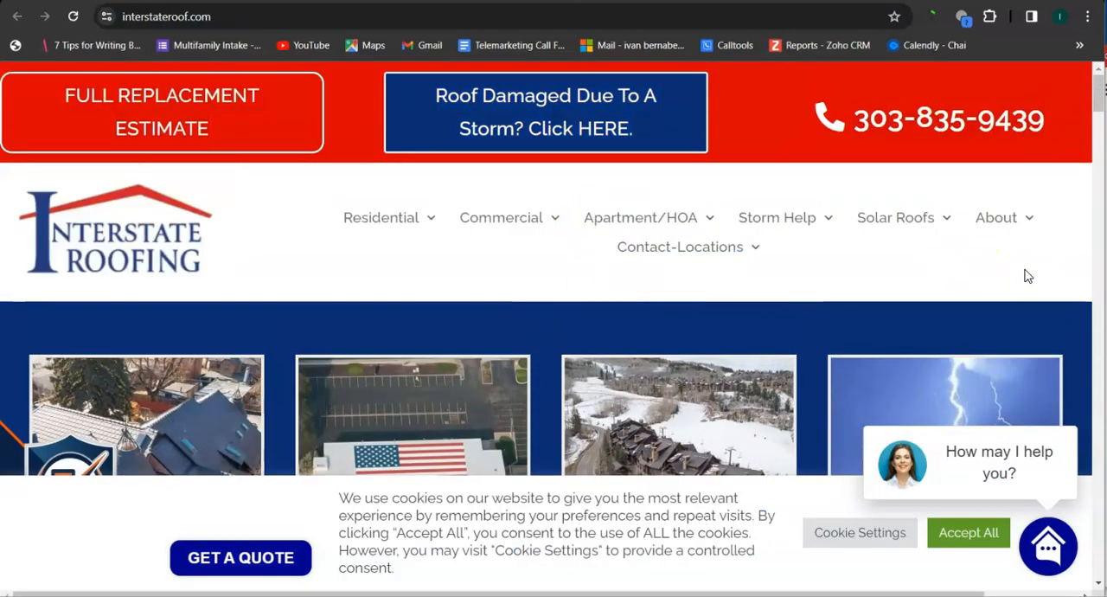
{"action": "scroll", "scroll_direction": "down", "scroll_amount": 3}
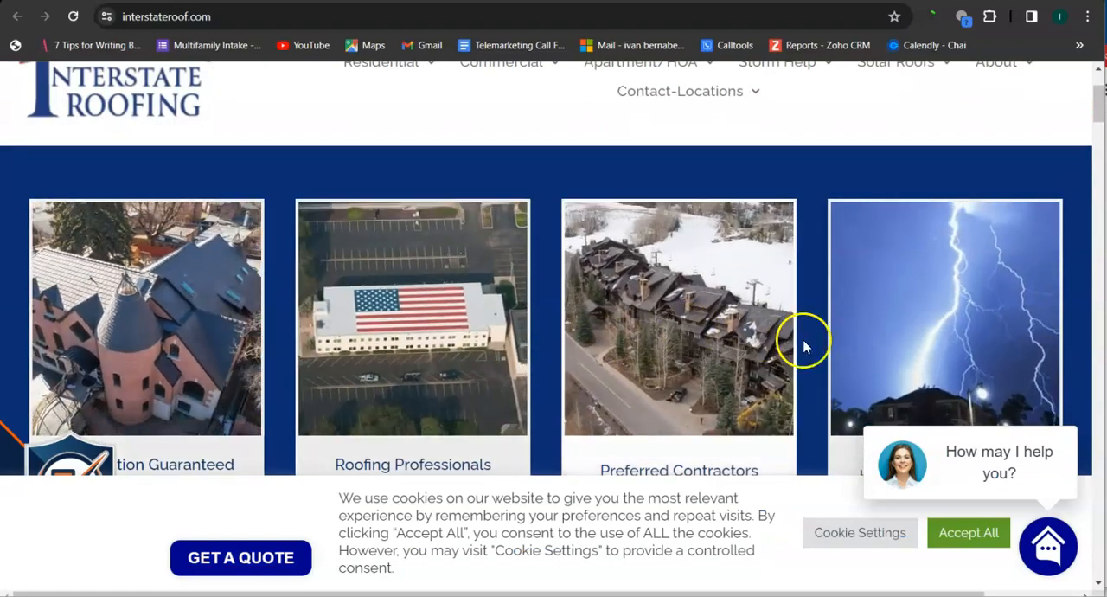
{"action": "scroll", "scroll_direction": "down", "scroll_amount": 3}
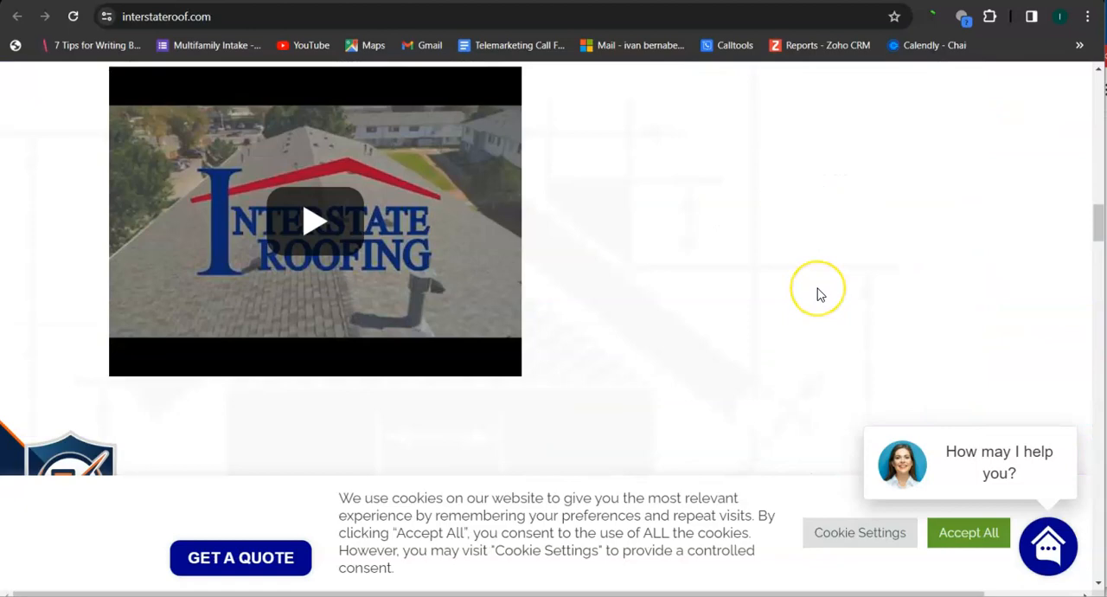
{"action": "scroll", "scroll_direction": "down", "scroll_amount": 3}
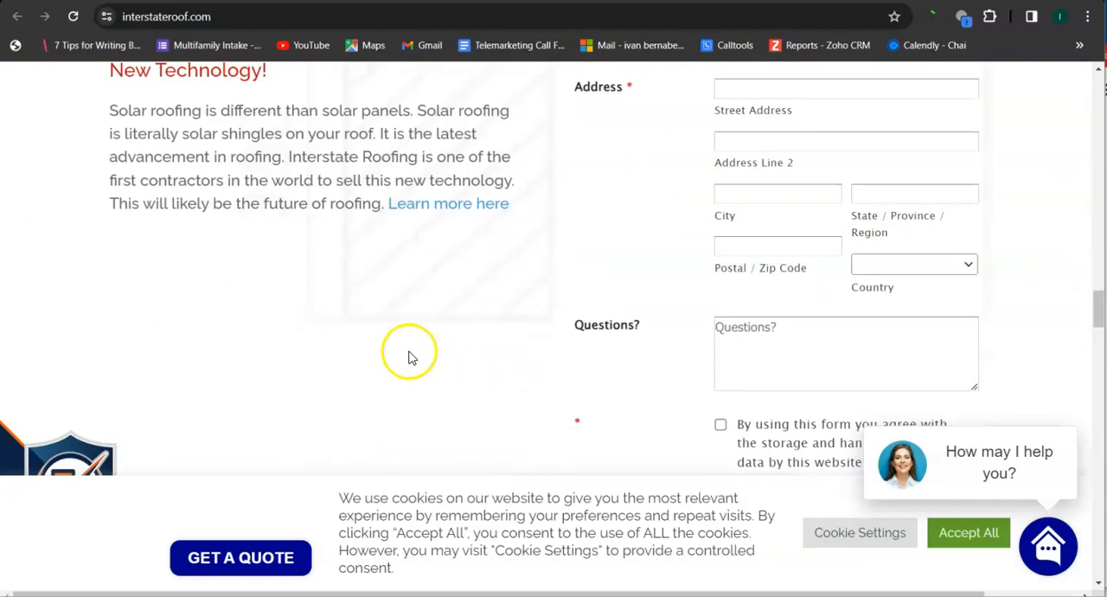
{"action": "scroll", "scroll_direction": "up", "scroll_amount": 3}
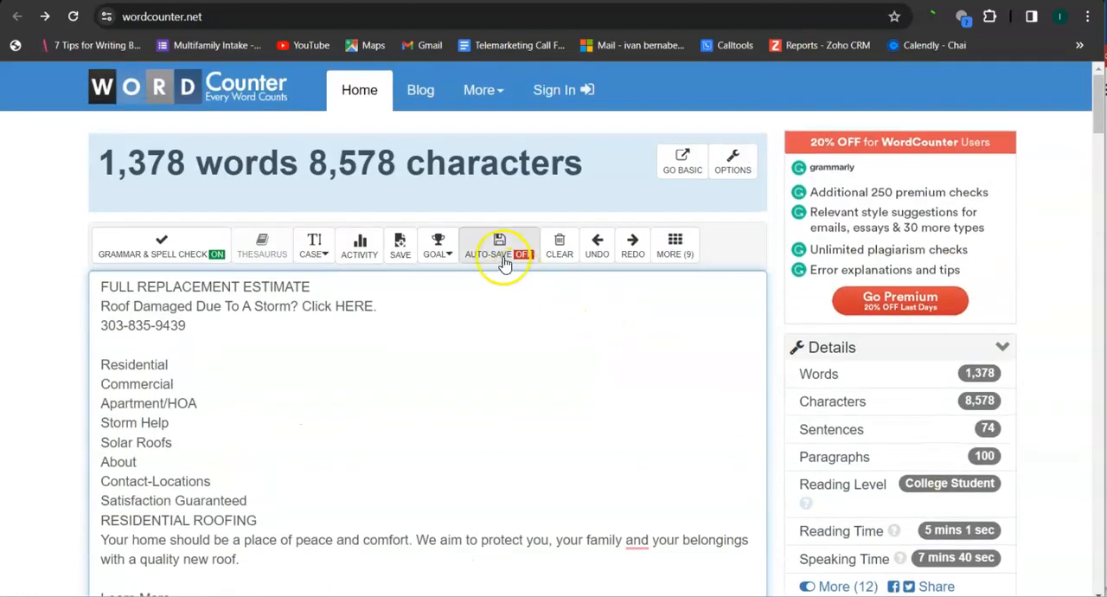
{"action": "mouse_move", "coordinate": [315, 227]}
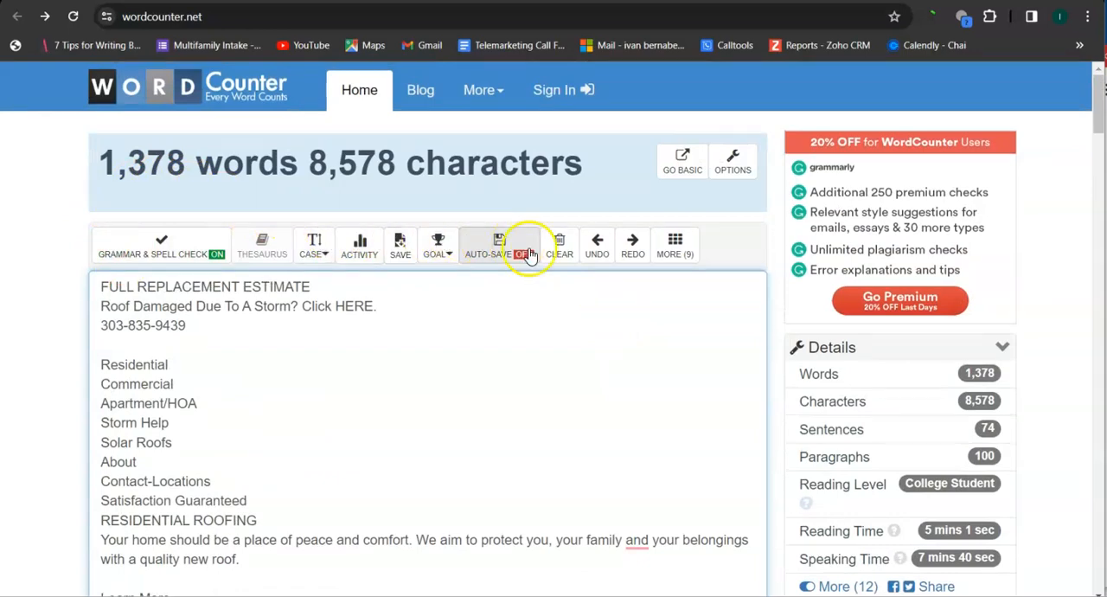
Step: Clear the 1,378-word competitor page text from WordCounter
{"action": "left_click", "coordinate": [559, 244]}
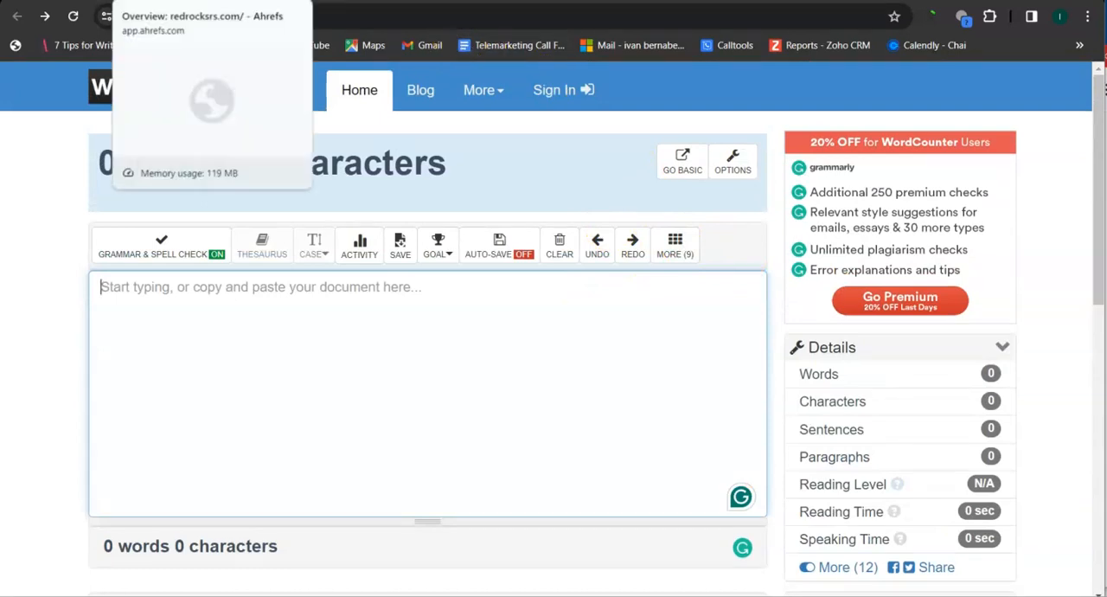
Step: Switch to Ahrefs' redrocksrs.com overview: DR 1.7, 30 backlinks, 6 referring domains
{"action": "left_click", "coordinate": [203, 21]}
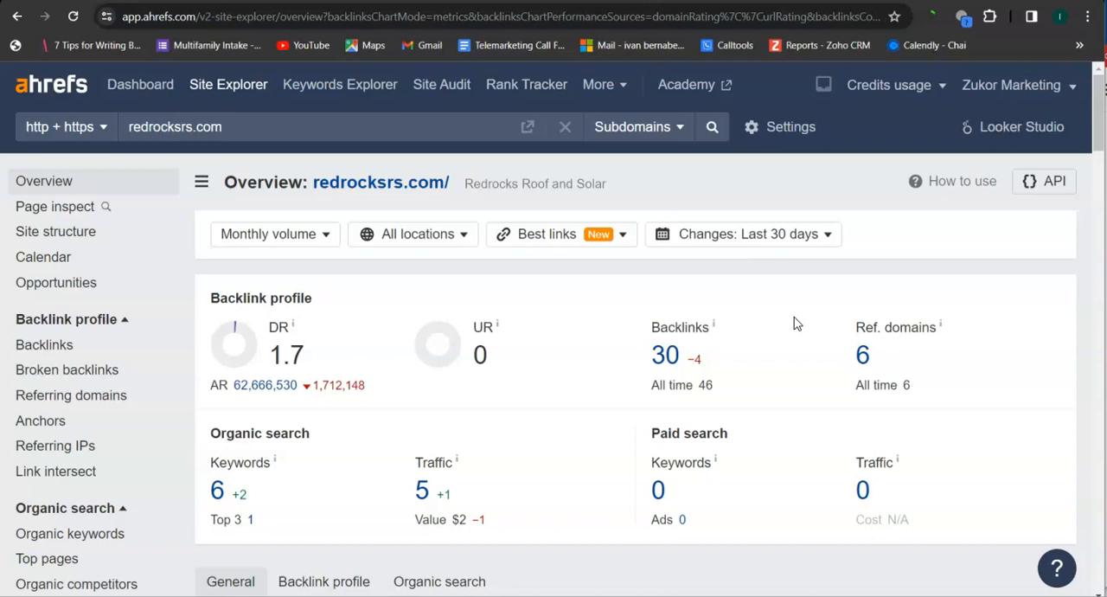
{"action": "mouse_move", "coordinate": [413, 325]}
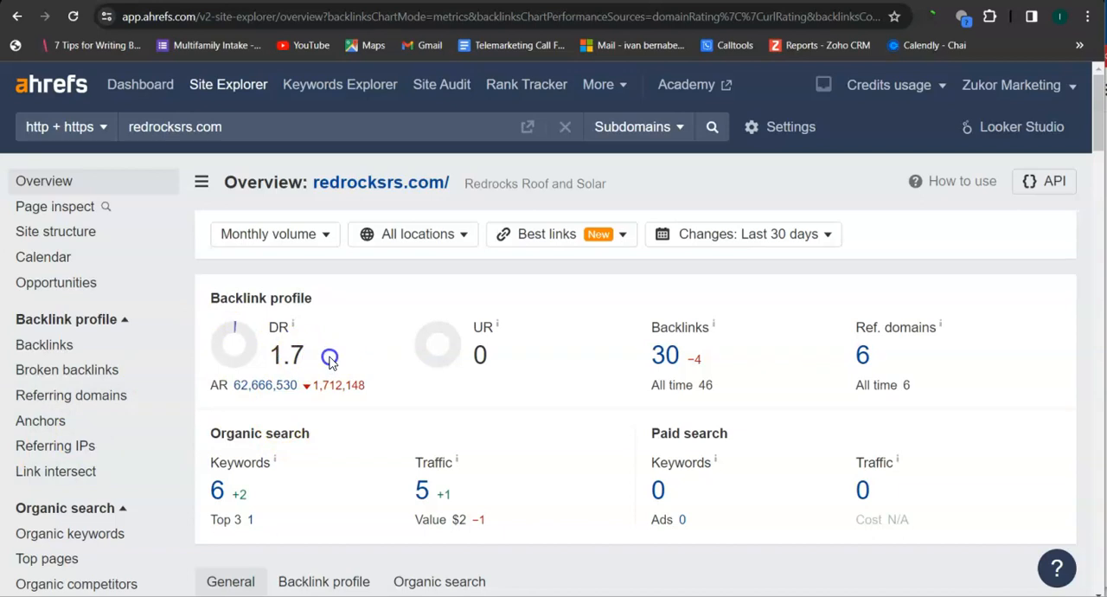
{"action": "mouse_move", "coordinate": [330, 363]}
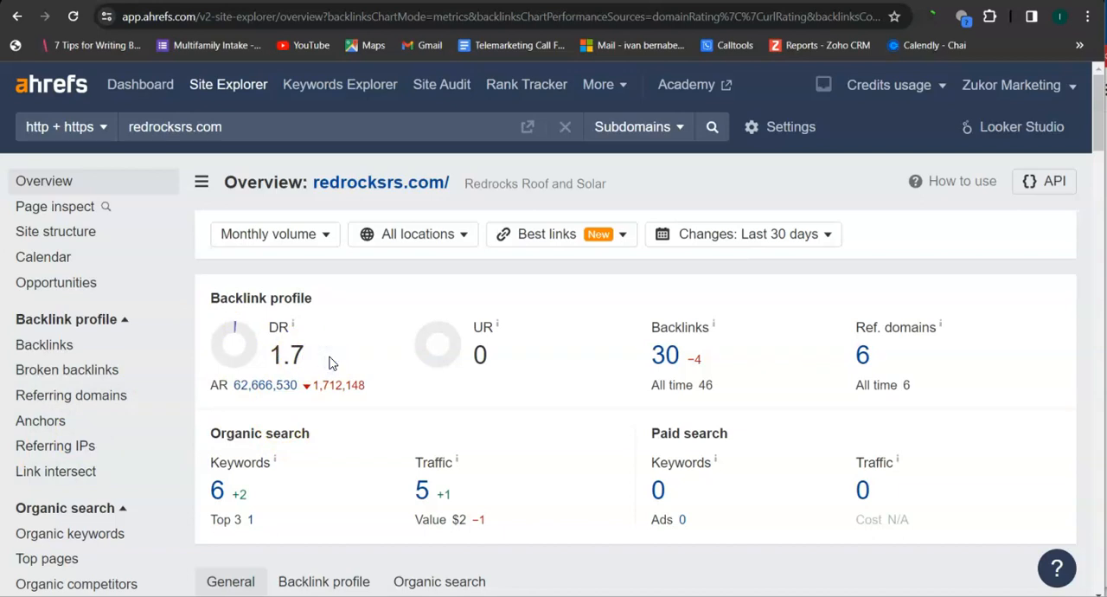
{"action": "mouse_move", "coordinate": [346, 360]}
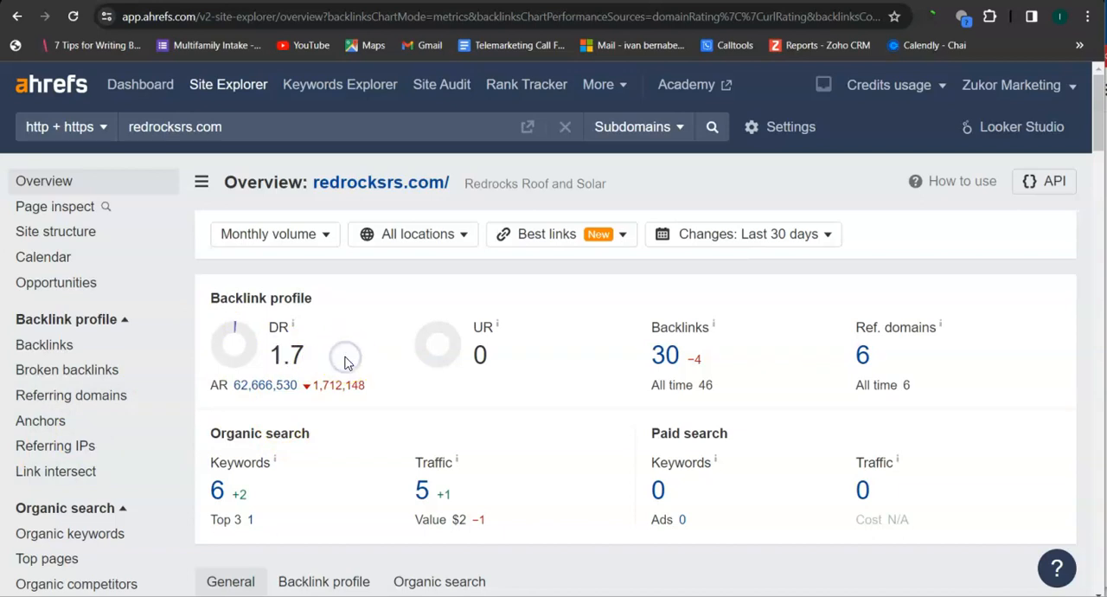
{"action": "mouse_move", "coordinate": [510, 333]}
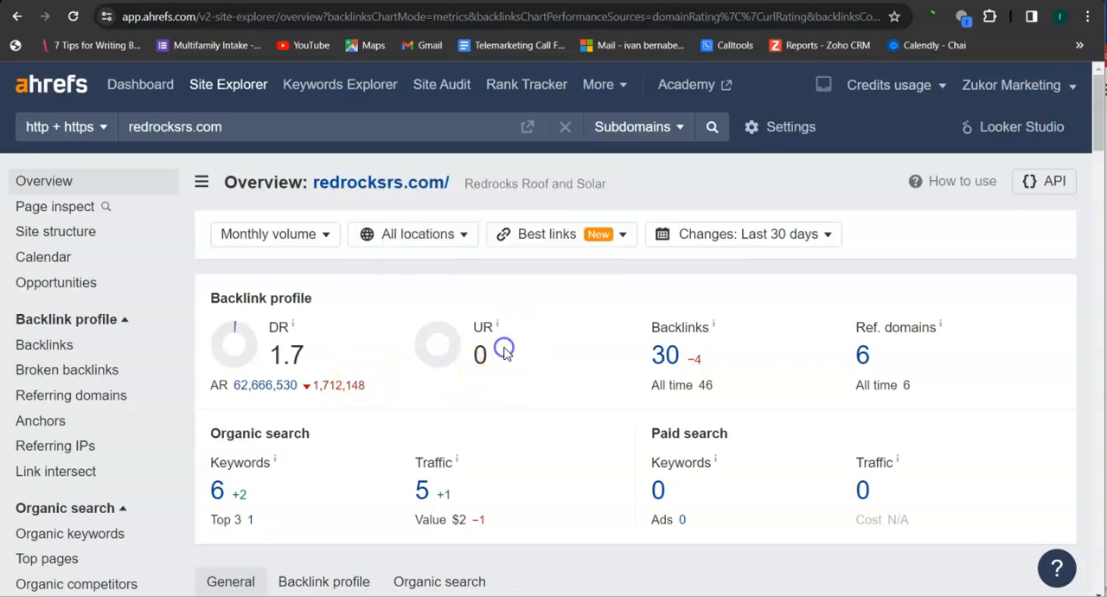
{"action": "mouse_move", "coordinate": [510, 359]}
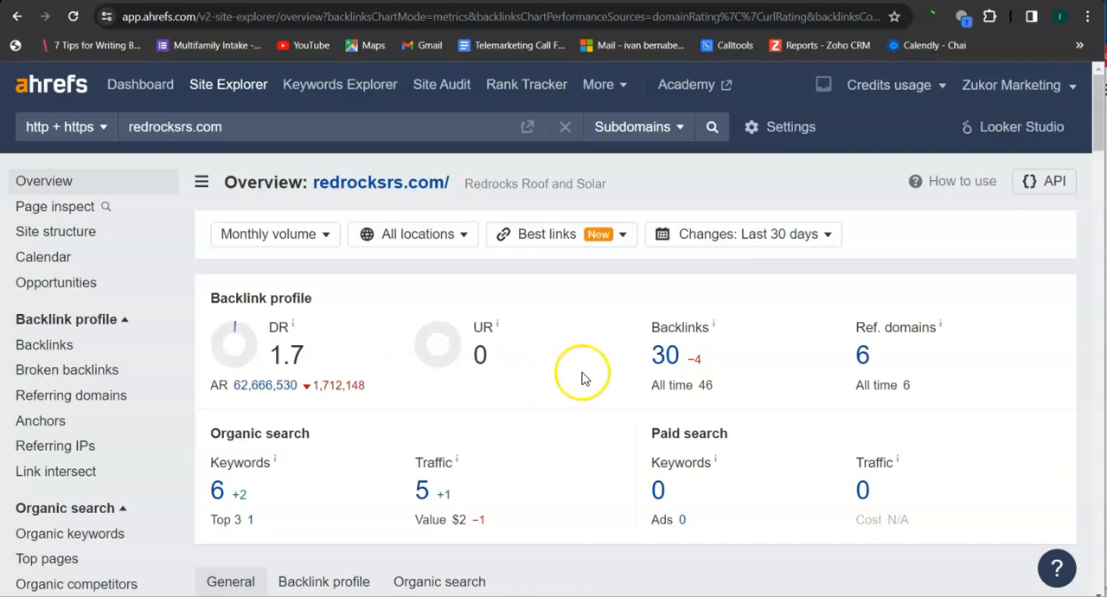
{"action": "mouse_move", "coordinate": [648, 370]}
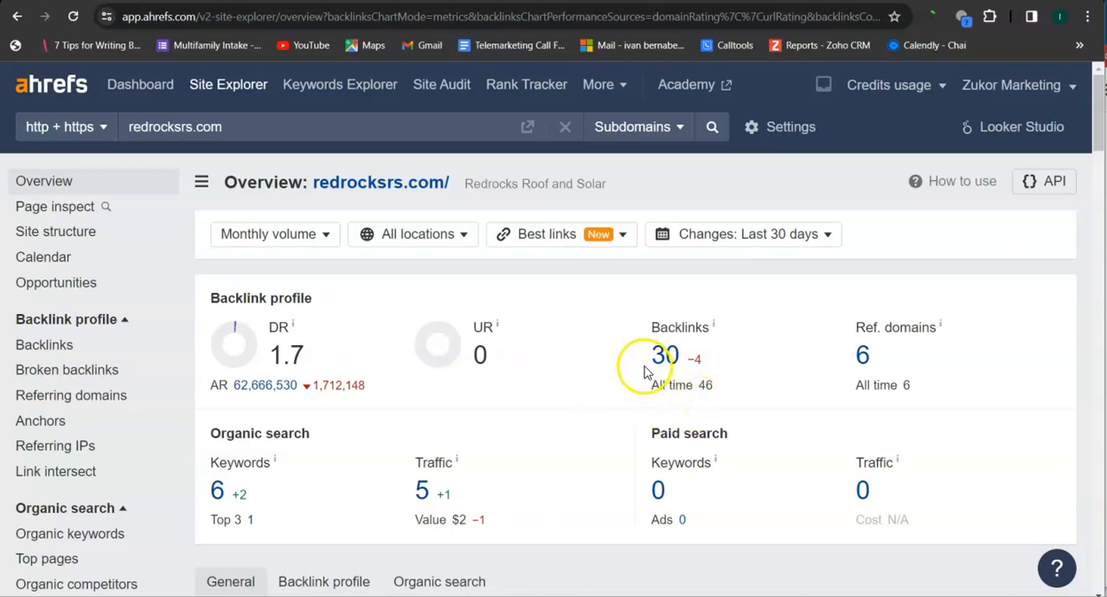
{"action": "mouse_move", "coordinate": [628, 372]}
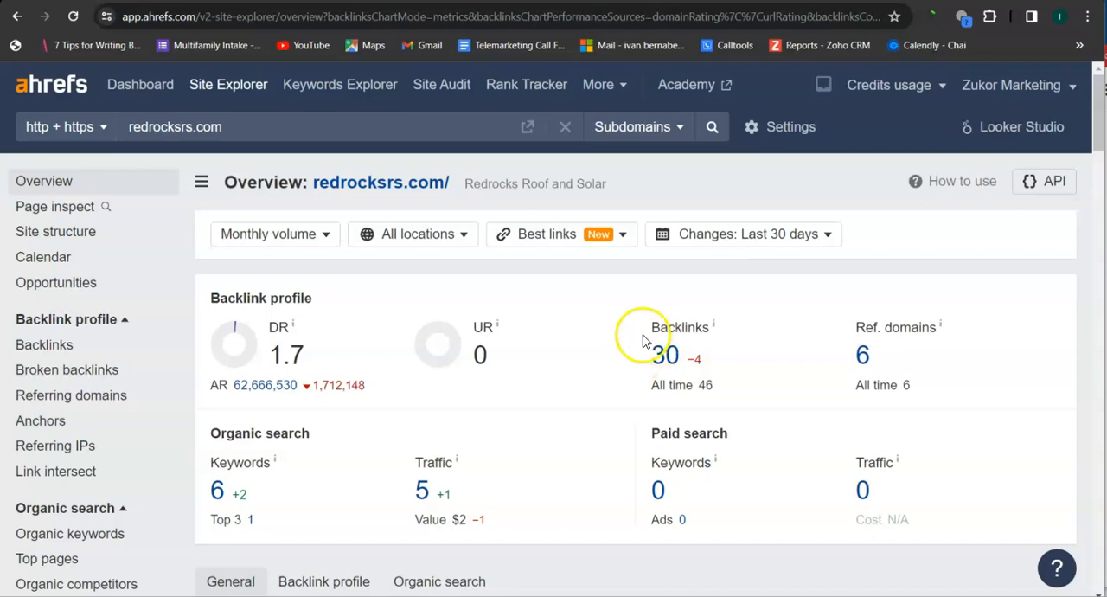
{"action": "mouse_move", "coordinate": [662, 356]}
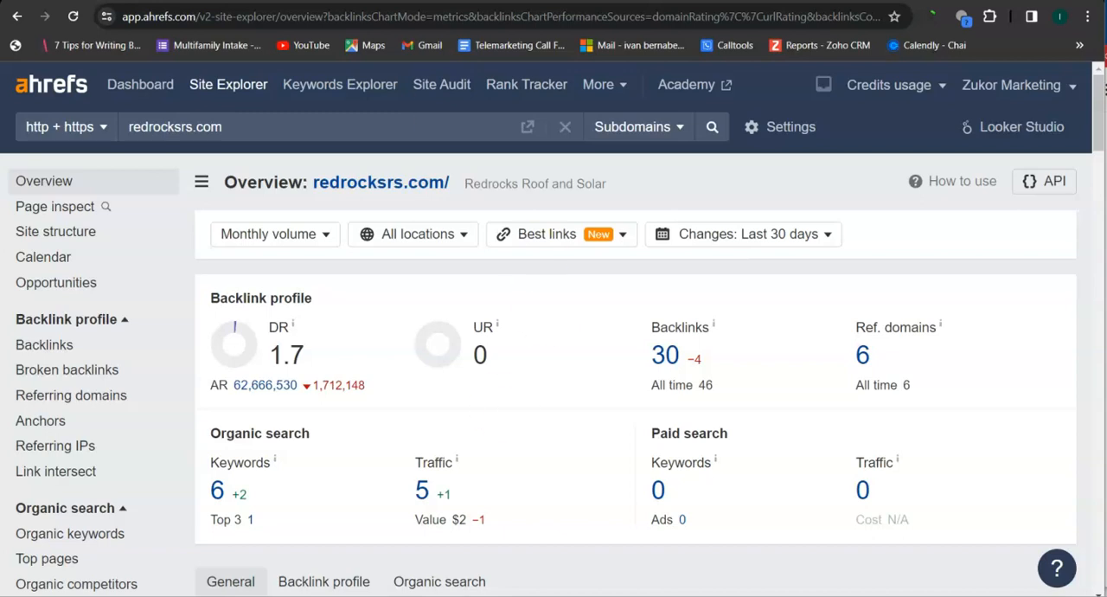
Step: Look up interstateroof.com in Site Explorer: DR 32, 6.6K backlinks, 1.5K keywords
{"action": "type", "text": "interstateroof.com"}
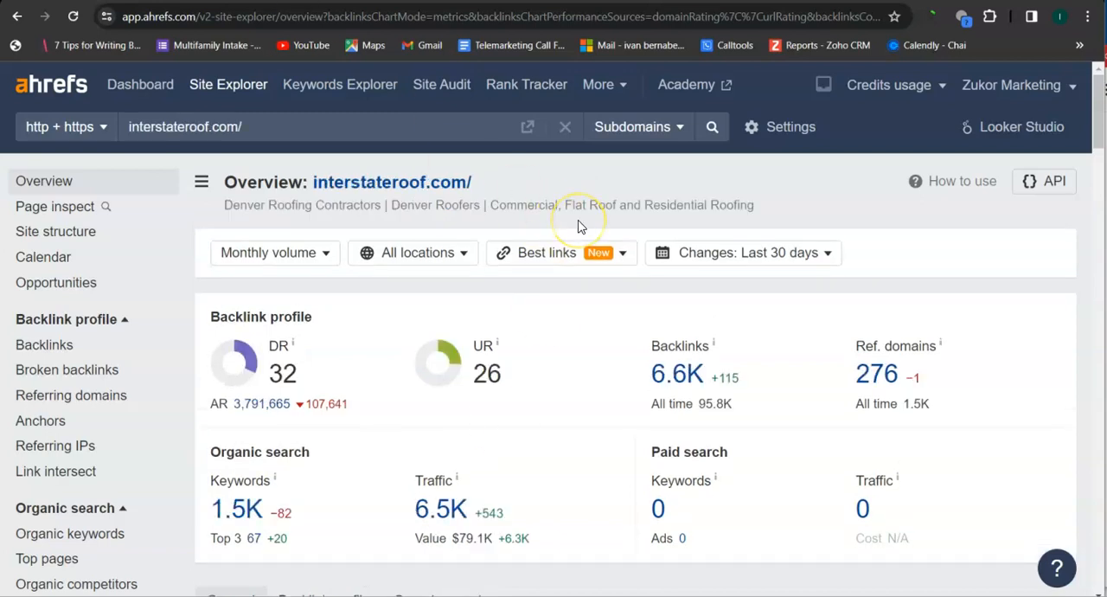
{"action": "mouse_move", "coordinate": [582, 226]}
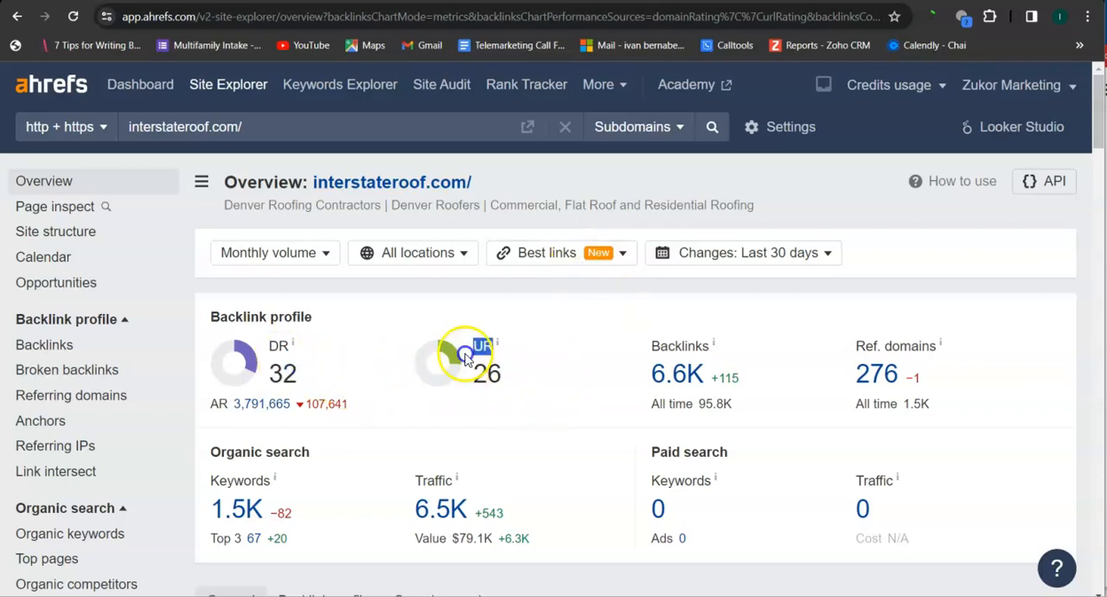
{"action": "mouse_move", "coordinate": [533, 379]}
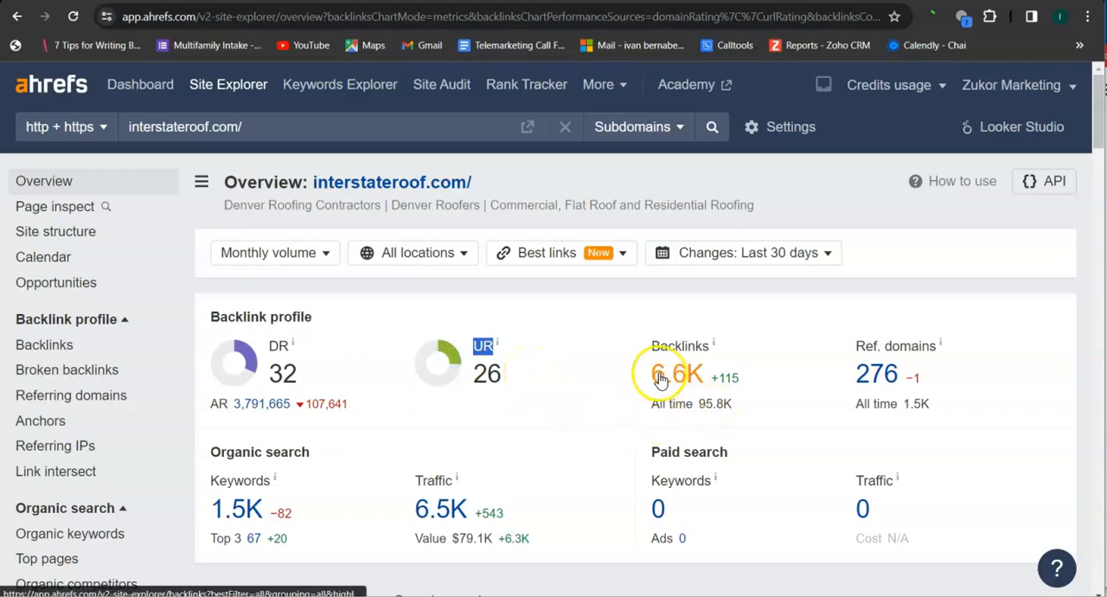
{"action": "mouse_move", "coordinate": [697, 398]}
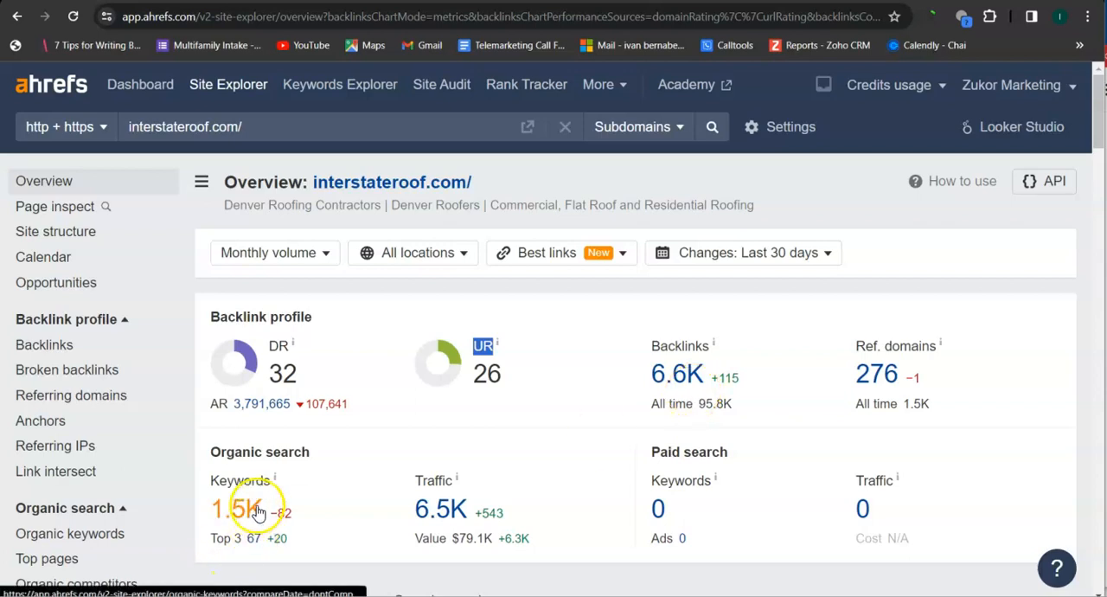
{"action": "mouse_move", "coordinate": [409, 486]}
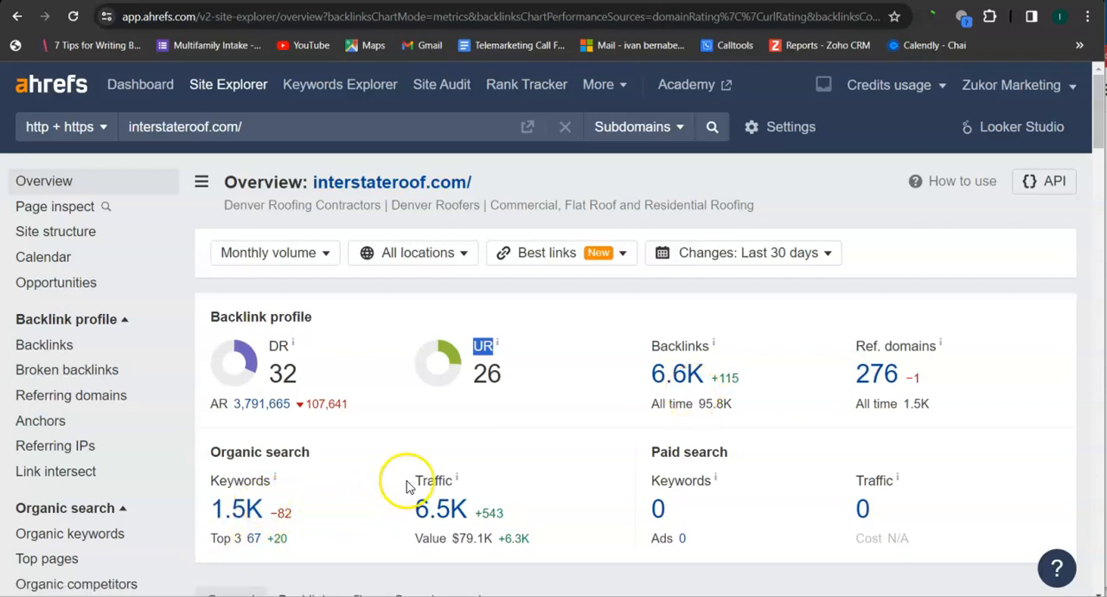
{"action": "mouse_move", "coordinate": [510, 314]}
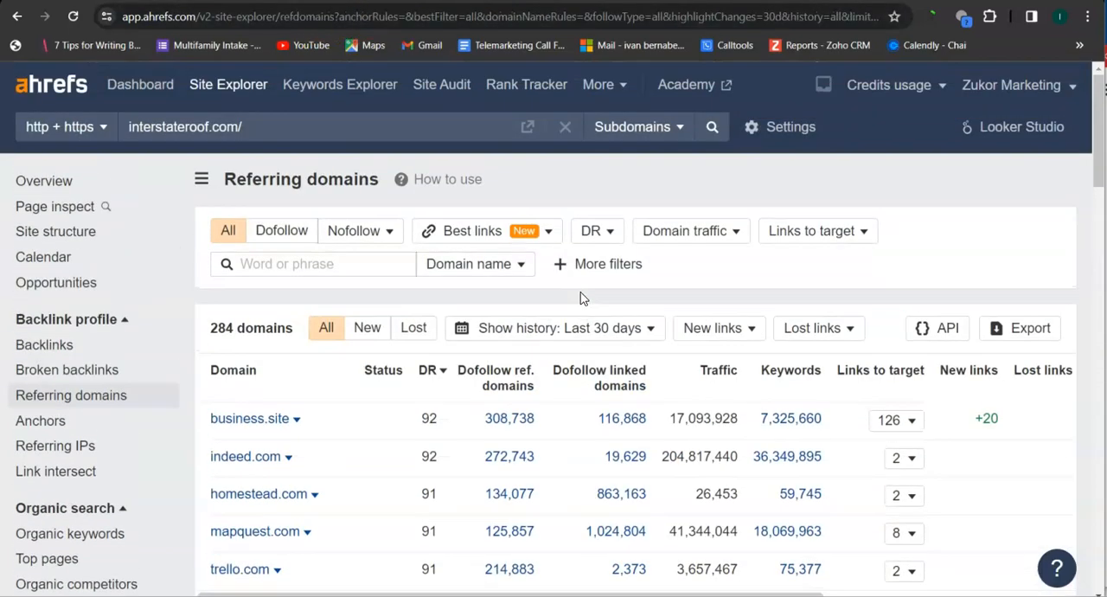
Step: Scroll through interstateroof.com's 284 referring domains sorted by DR
{"action": "scroll", "scroll_direction": "down", "scroll_amount": 3}
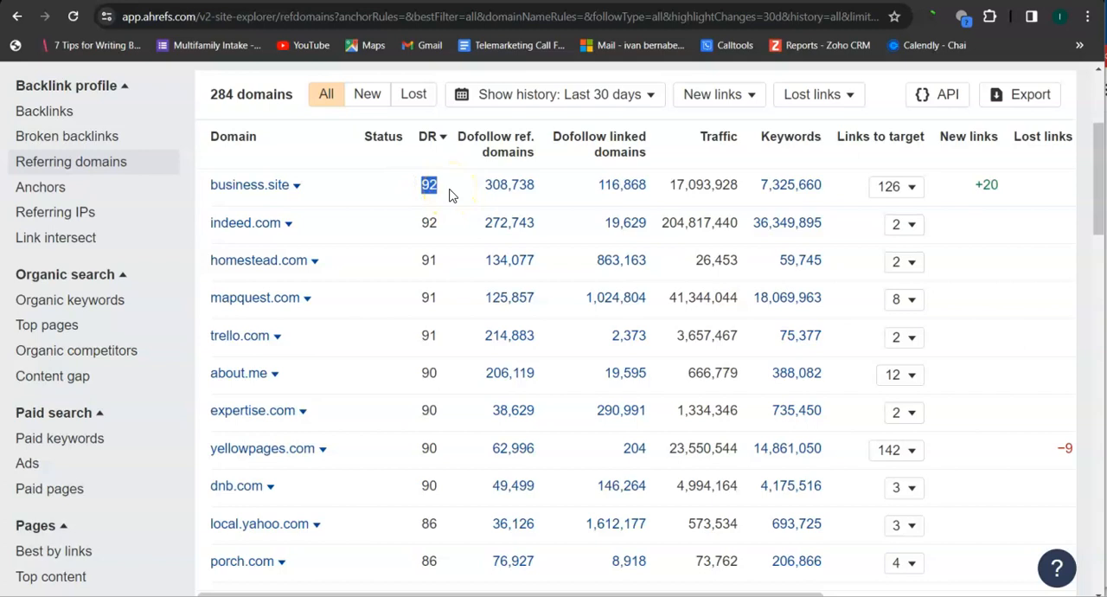
{"action": "mouse_move", "coordinate": [706, 184]}
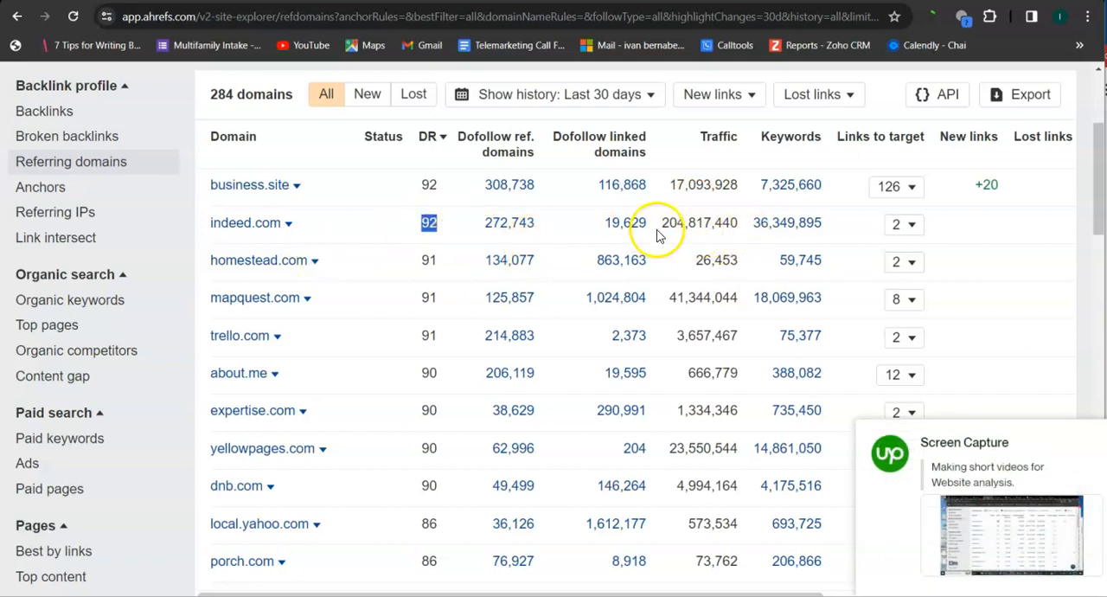
{"action": "mouse_move", "coordinate": [748, 232]}
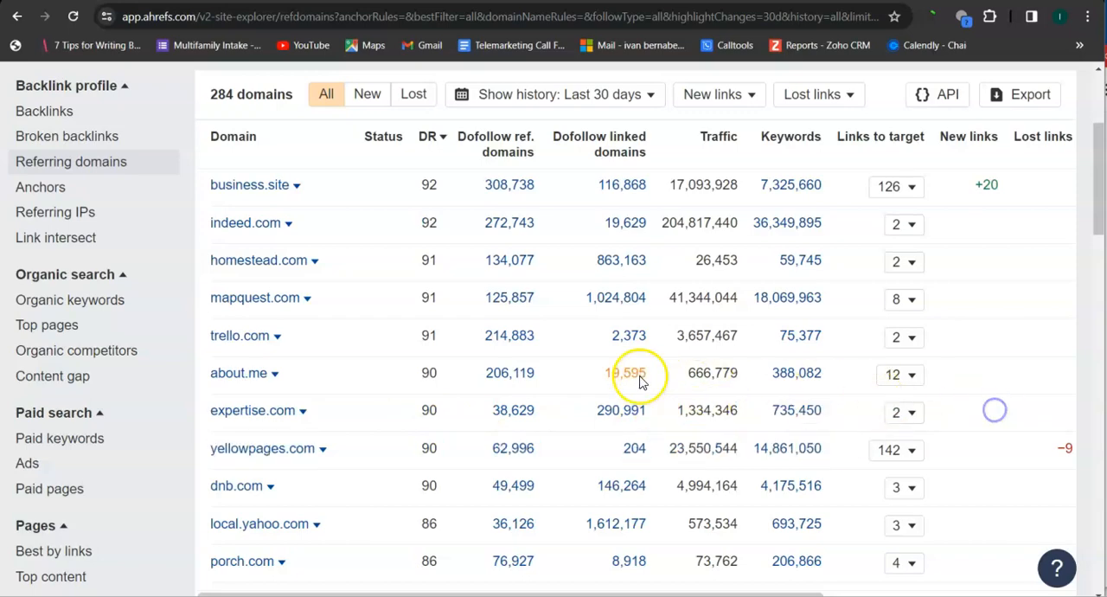
{"action": "scroll", "scroll_direction": "down", "scroll_amount": 3}
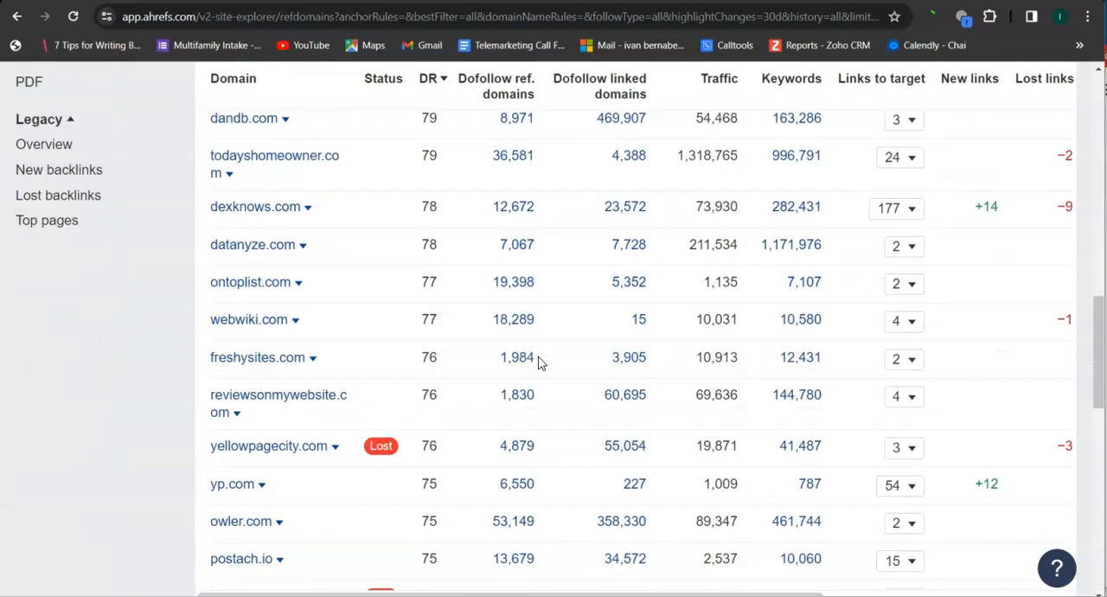
{"action": "scroll", "scroll_direction": "up", "scroll_amount": 3}
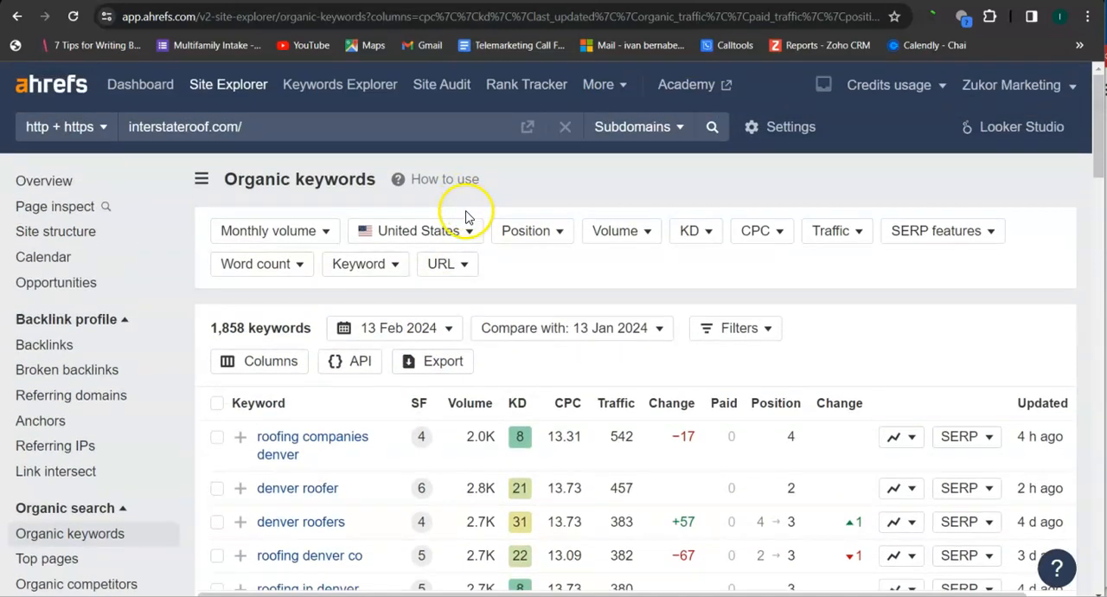
Step: Scroll the organic keywords table and highlight the 'denver roofers' search volume
{"action": "scroll", "scroll_direction": "down", "scroll_amount": 3}
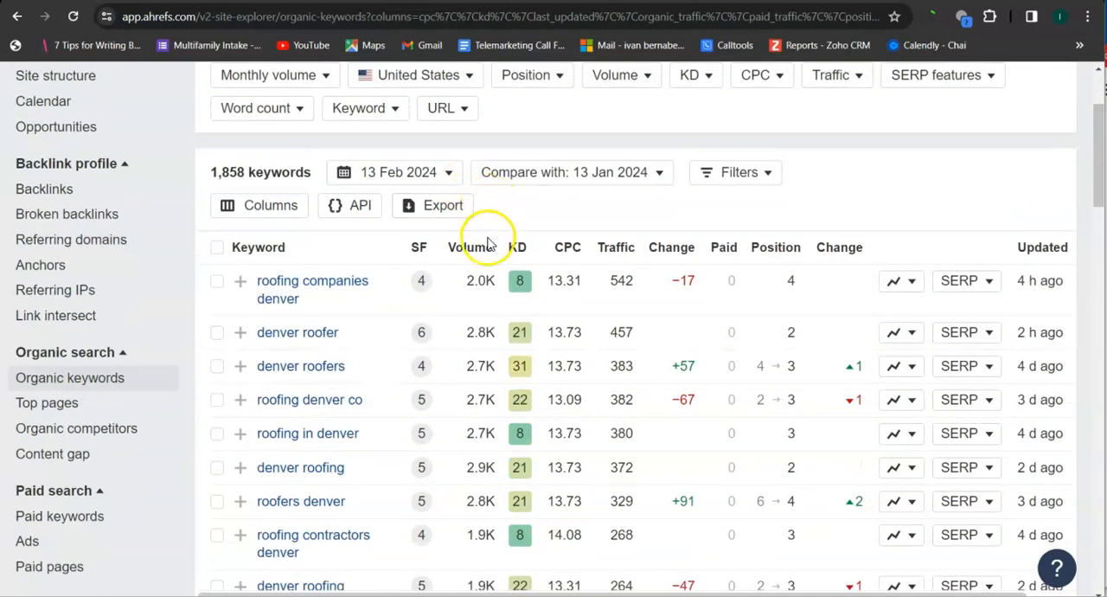
{"action": "mouse_move", "coordinate": [191, 357]}
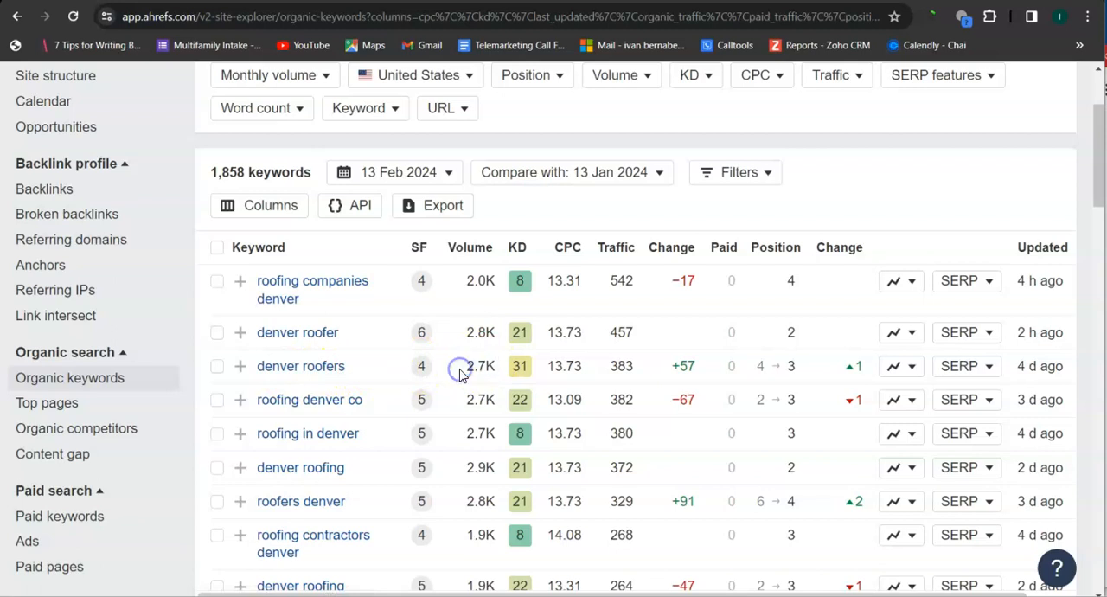
{"action": "double_click", "coordinate": [476, 366]}
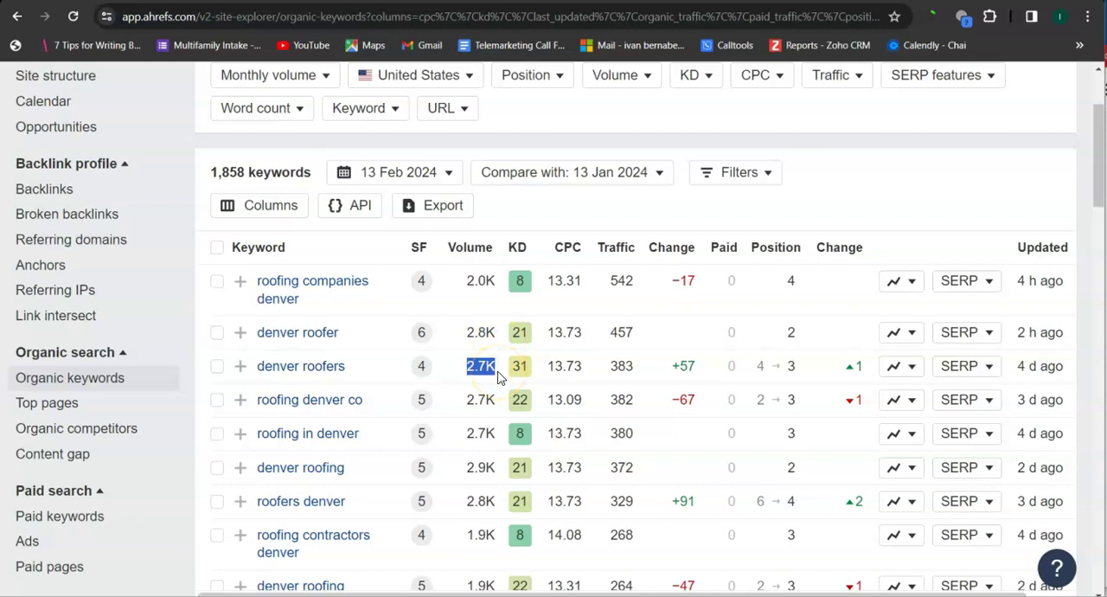
{"action": "mouse_move", "coordinate": [374, 409]}
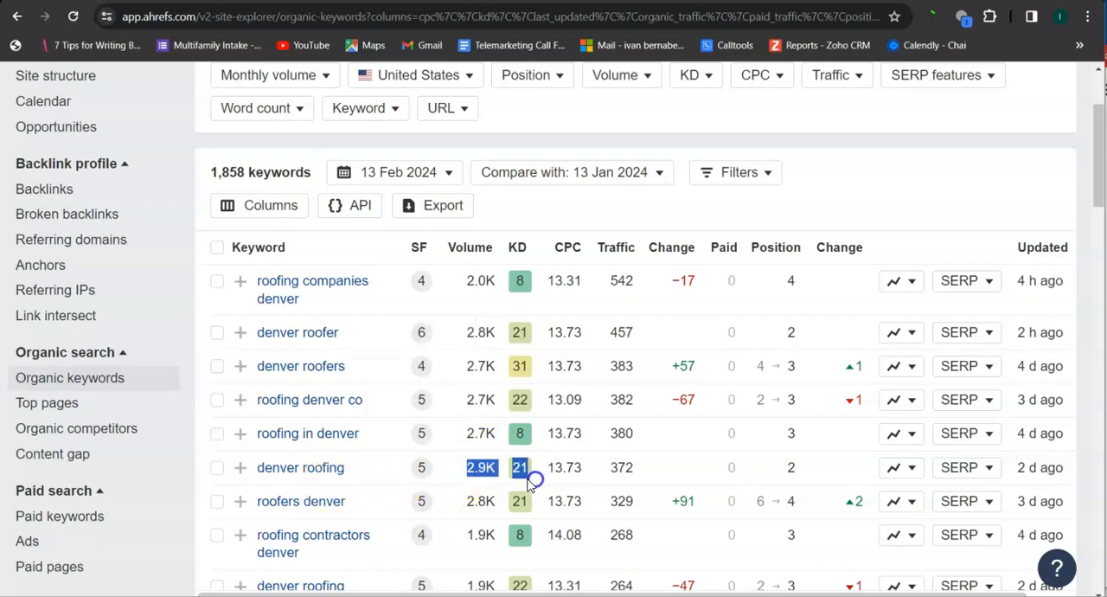
{"action": "scroll", "scroll_direction": "down", "scroll_amount": 3}
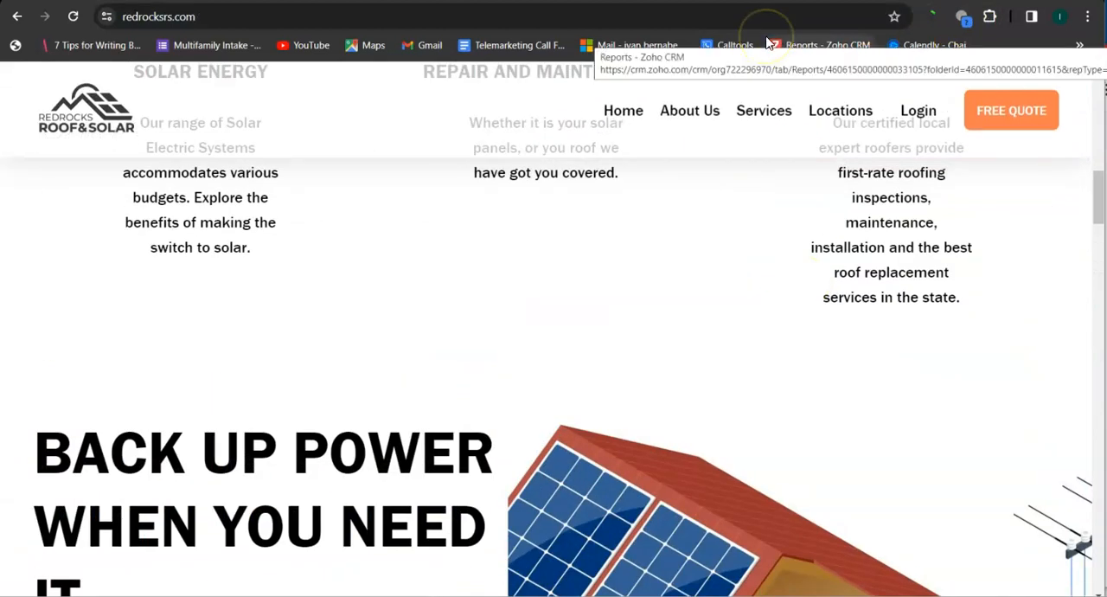
{"action": "mouse_move", "coordinate": [767, 42]}
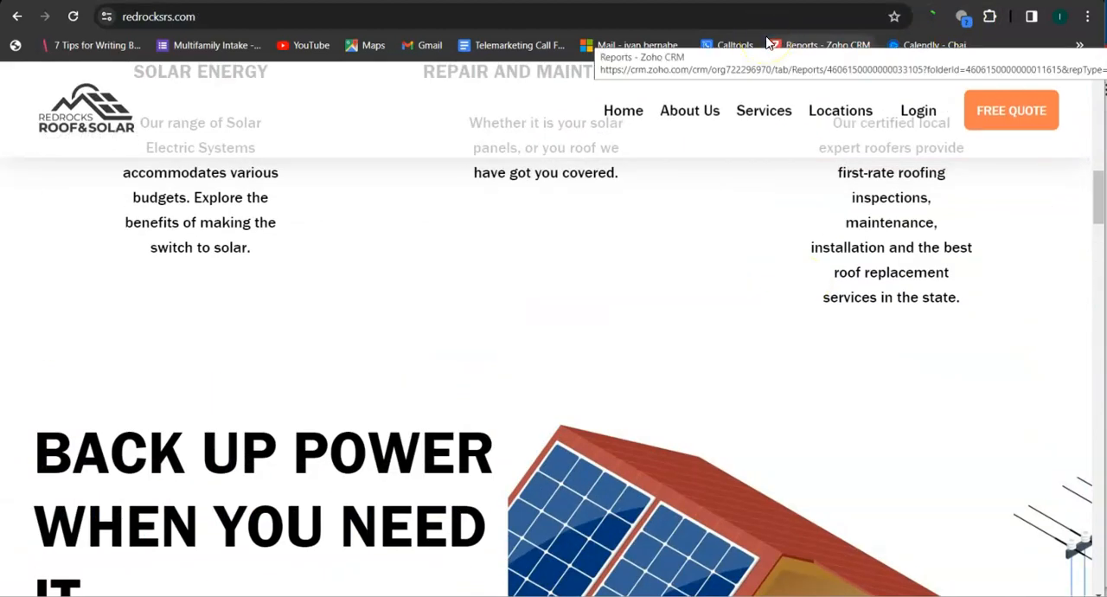